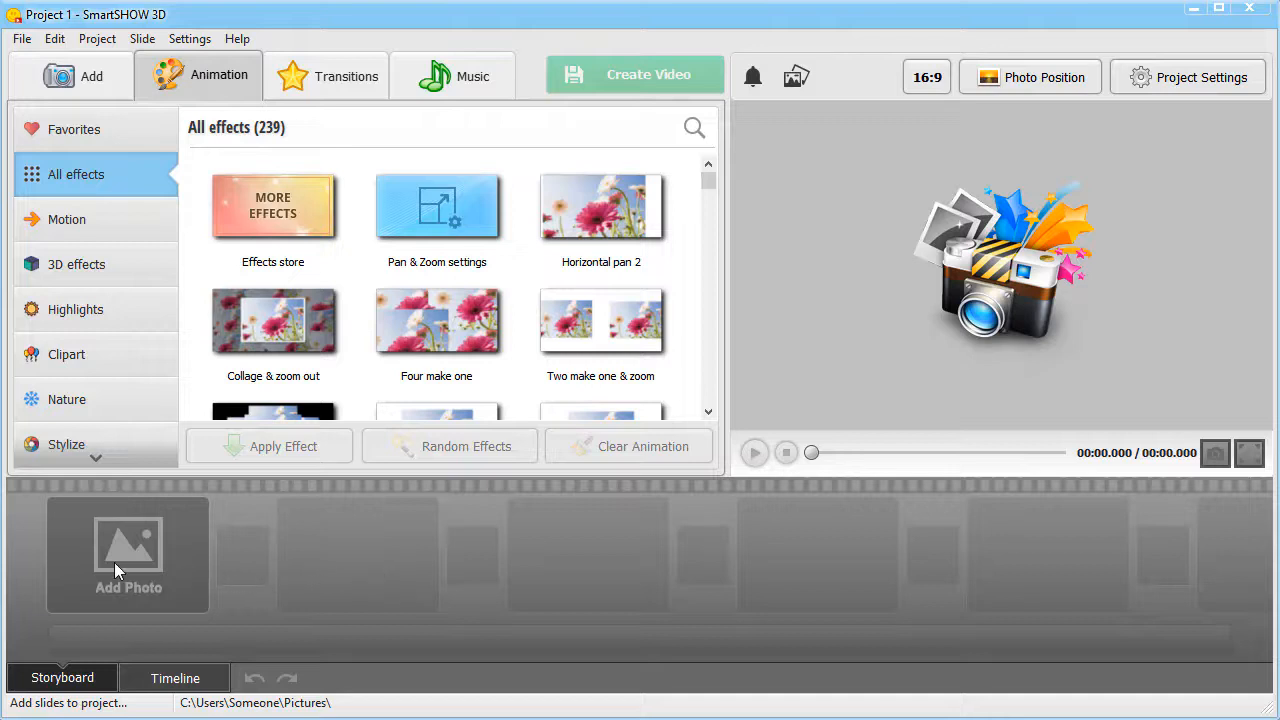
- Insert a blank slide as the first slide of the project from the storyboard menu
right_click(128, 556)
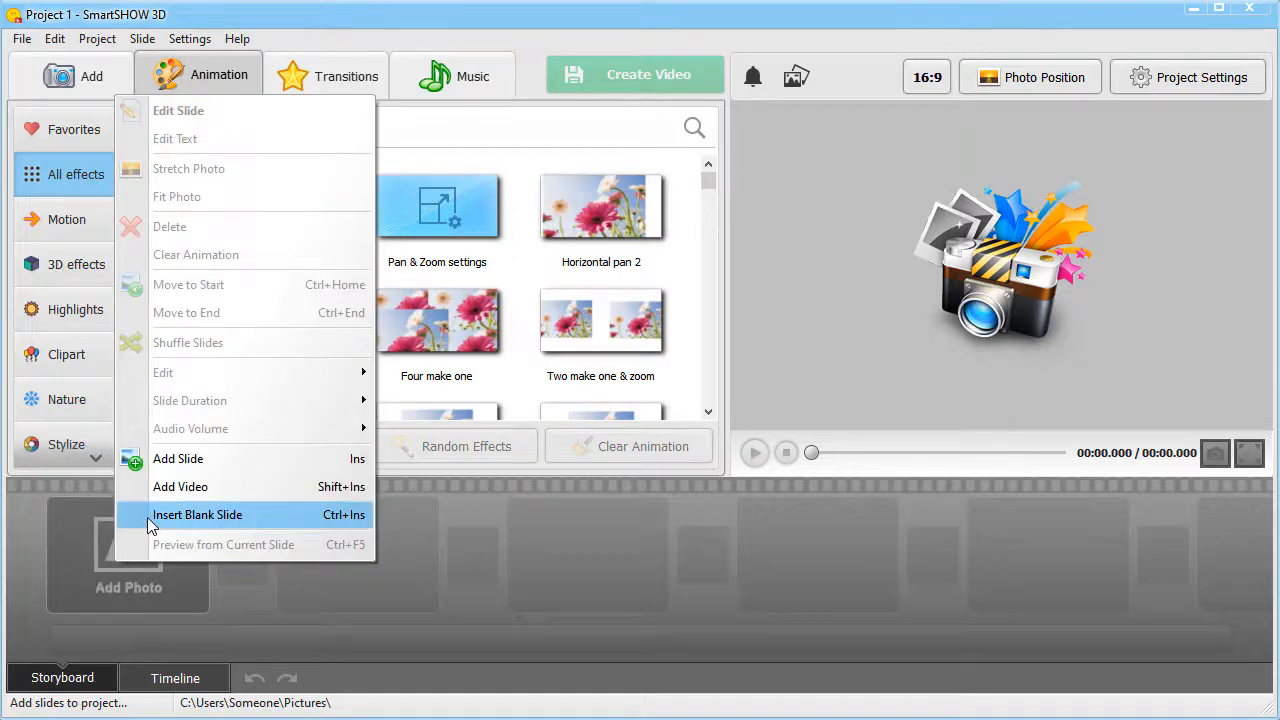
left_click(196, 514)
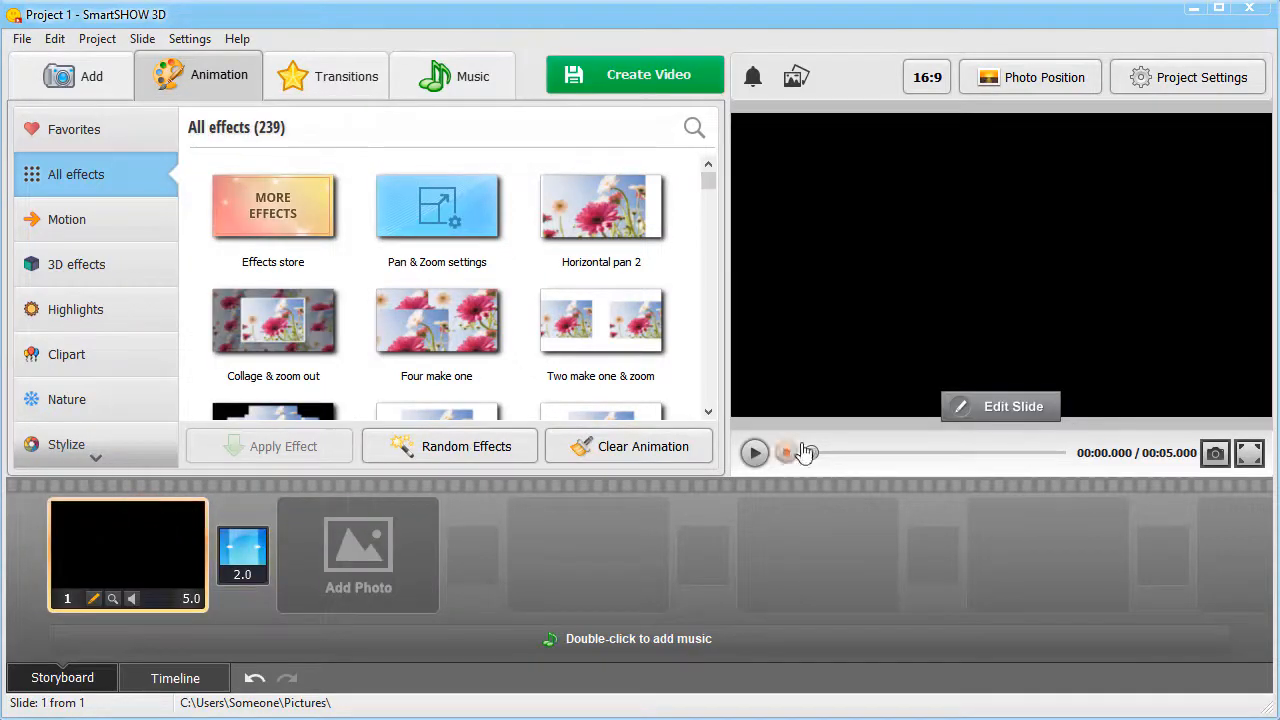
left_click(756, 452)
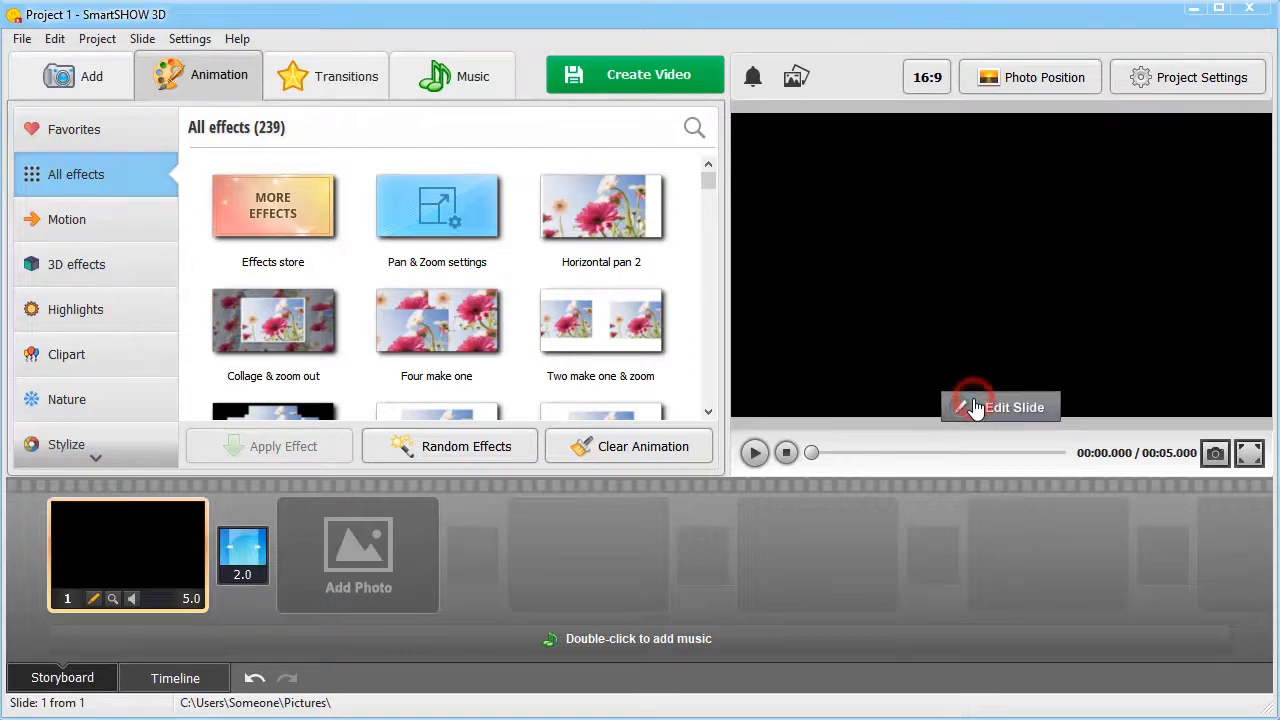
- Edit the blank slide and set its background to a gradient with purple and pink colours
left_click(1000, 408)
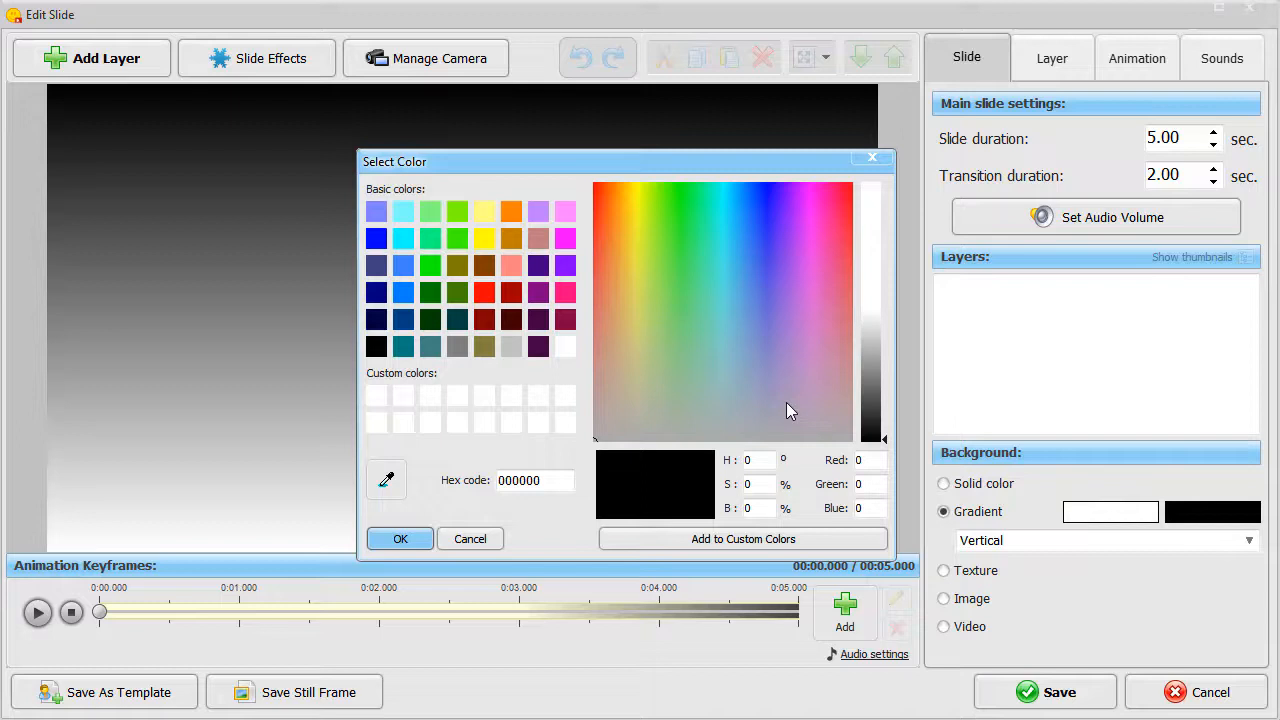
left_click(400, 538)
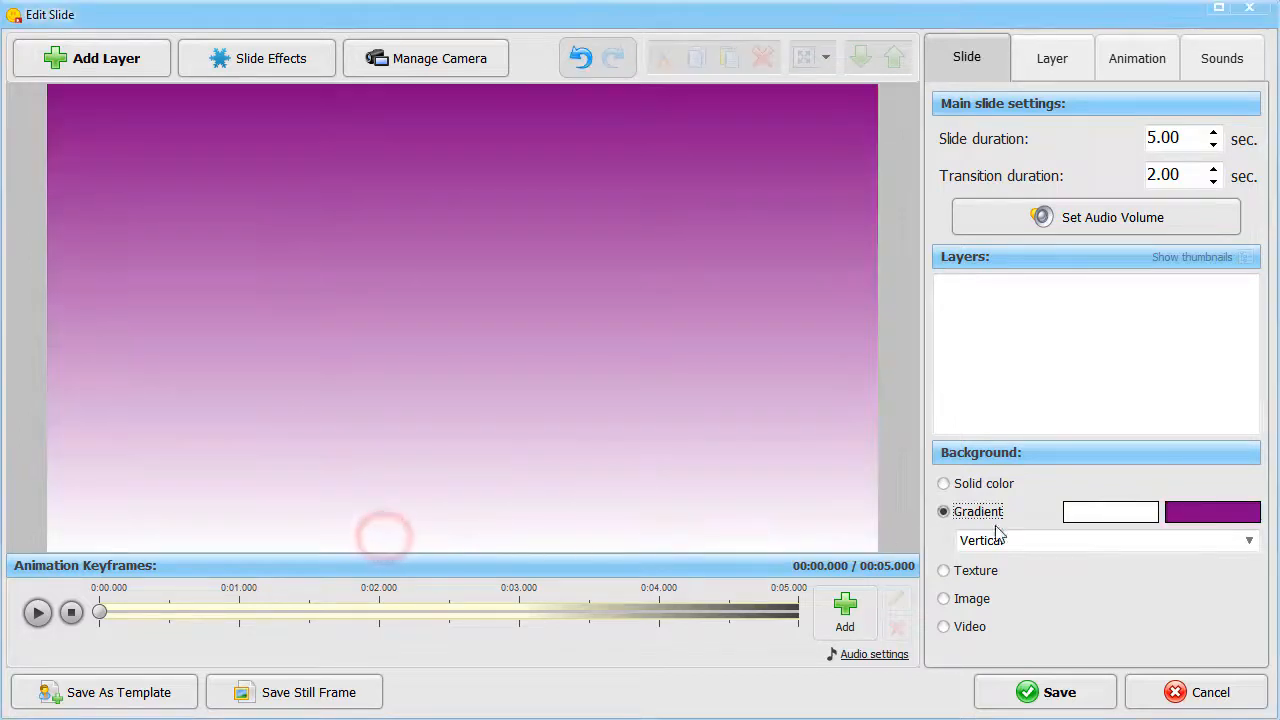
left_click(1212, 512)
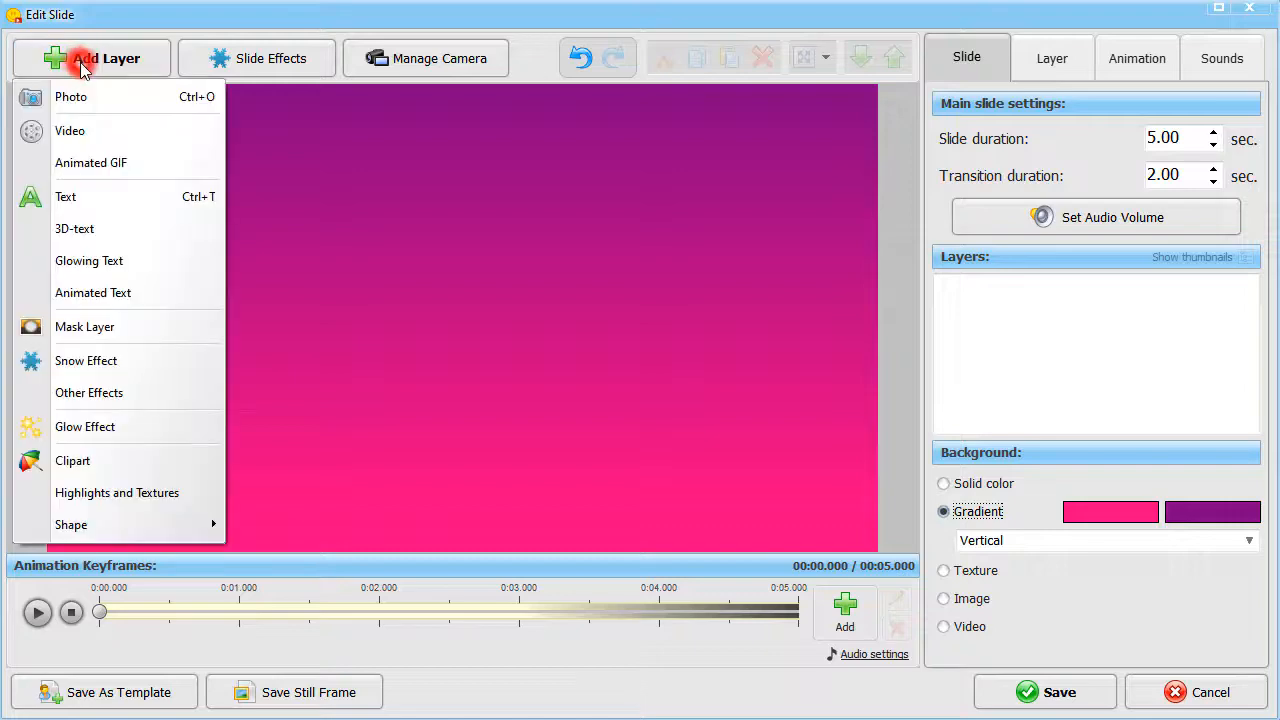
- Add the family photo as a photo layer on the gradient slide
left_click(72, 96)
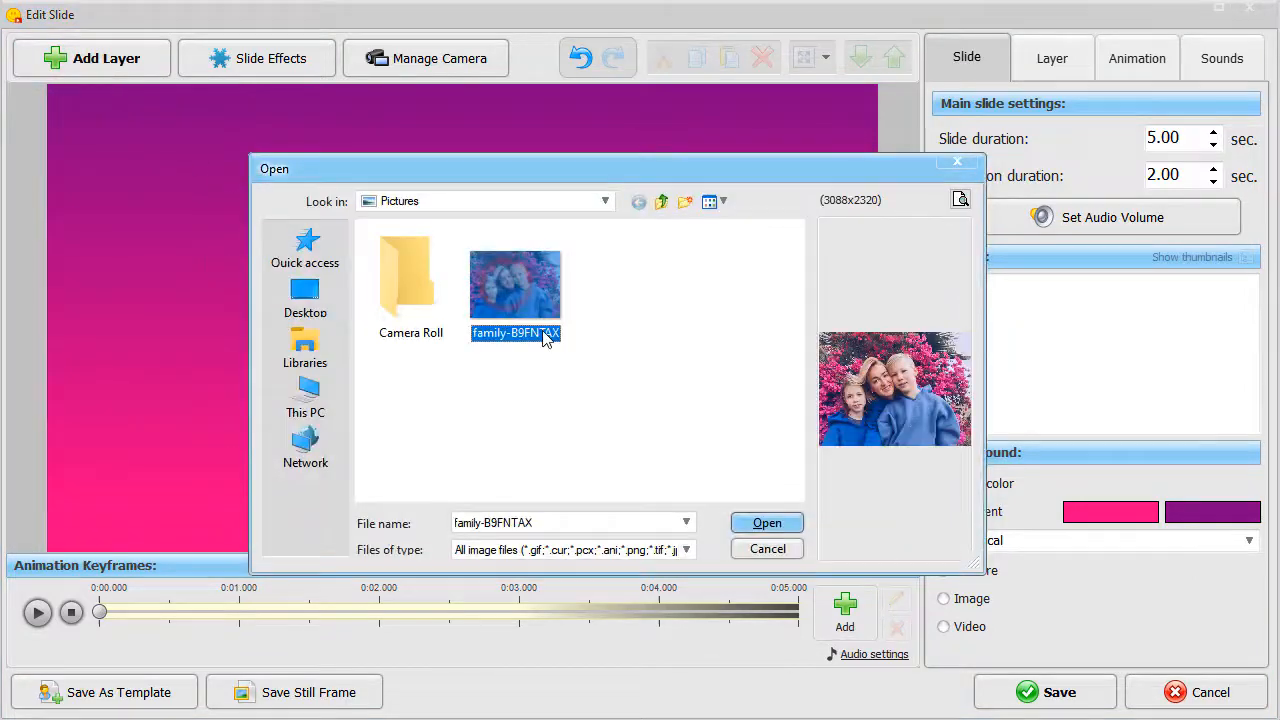
left_click(768, 522)
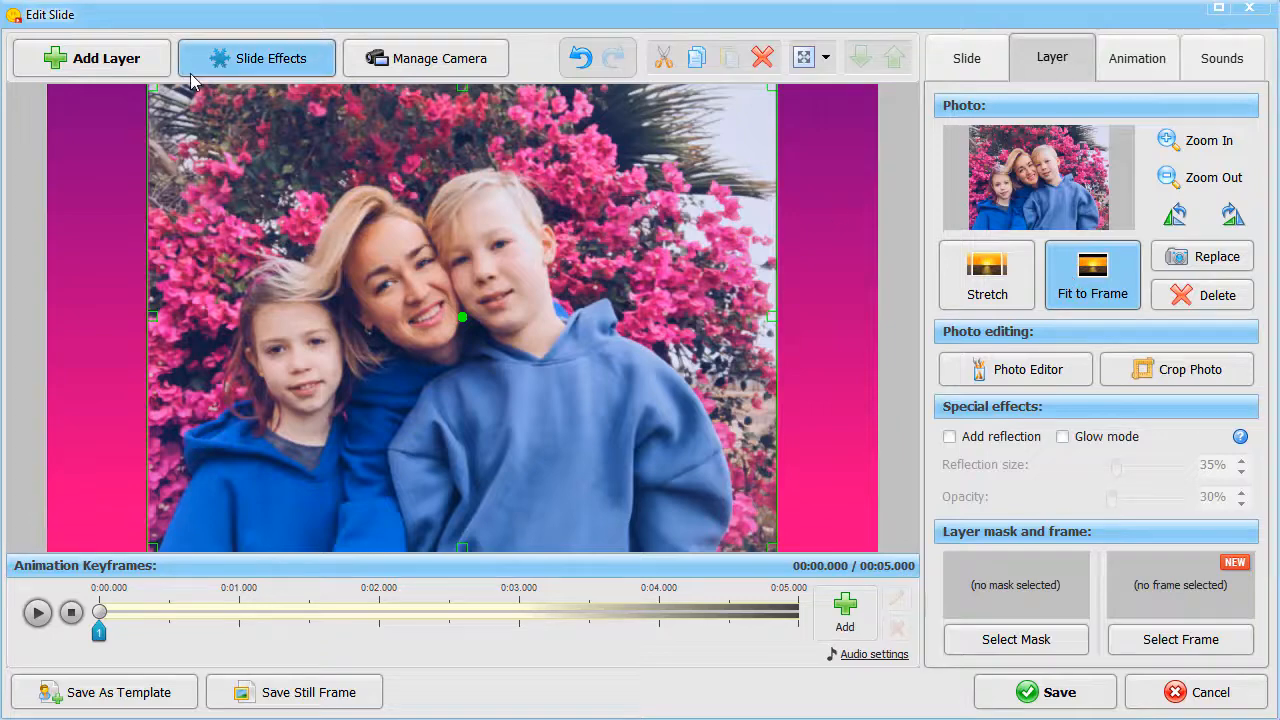
left_click(92, 58)
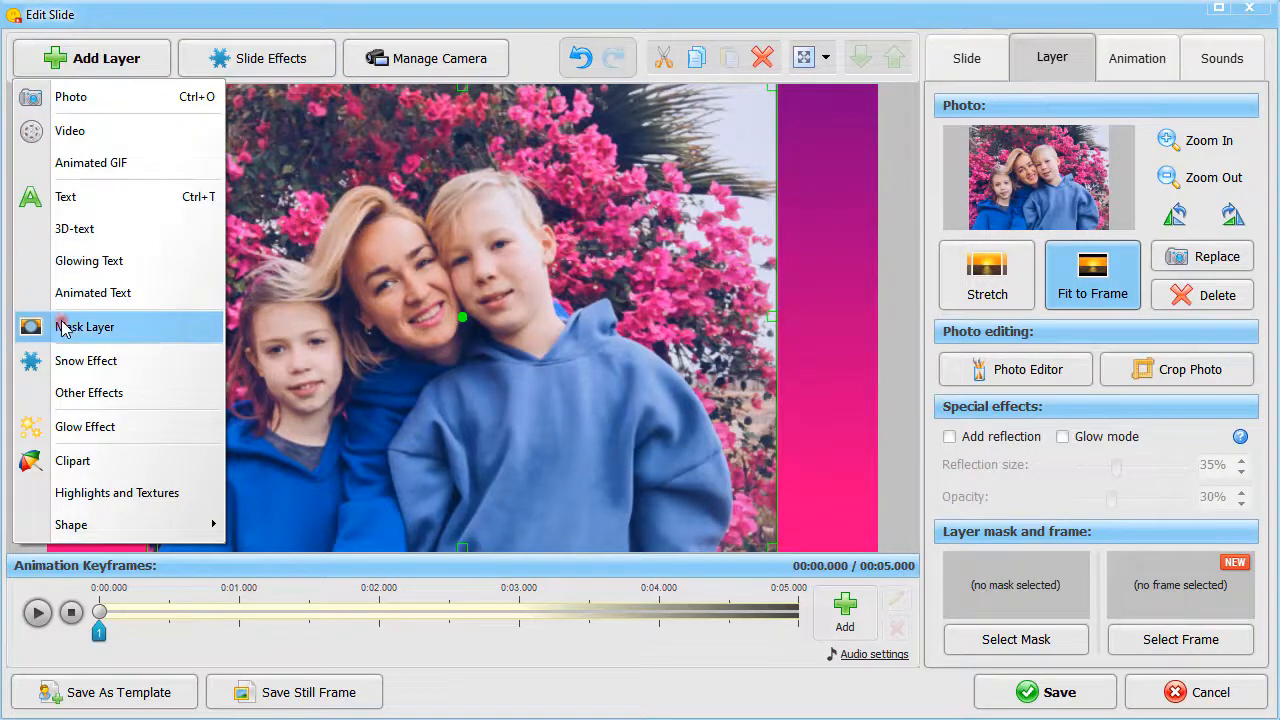
- Add the circular patterned-border mask from the Gallery and apply it to the family photo
left_click(84, 328)
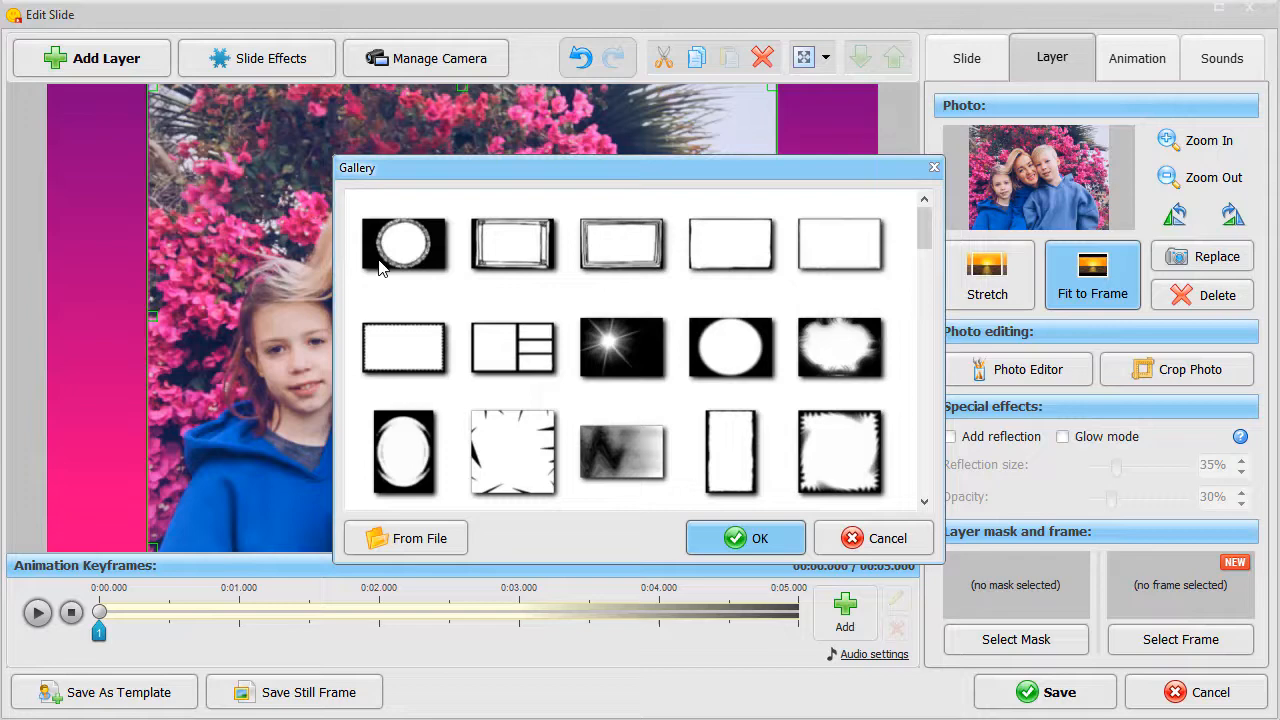
left_click(404, 244)
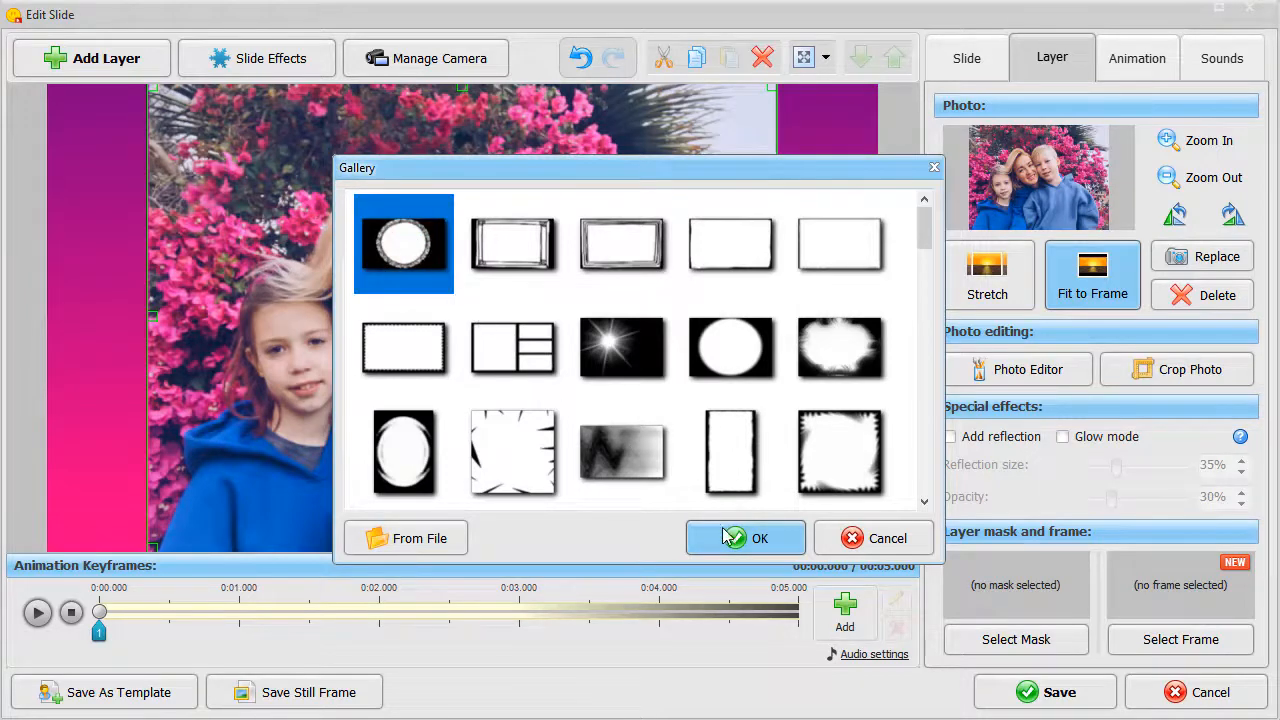
left_click(746, 538)
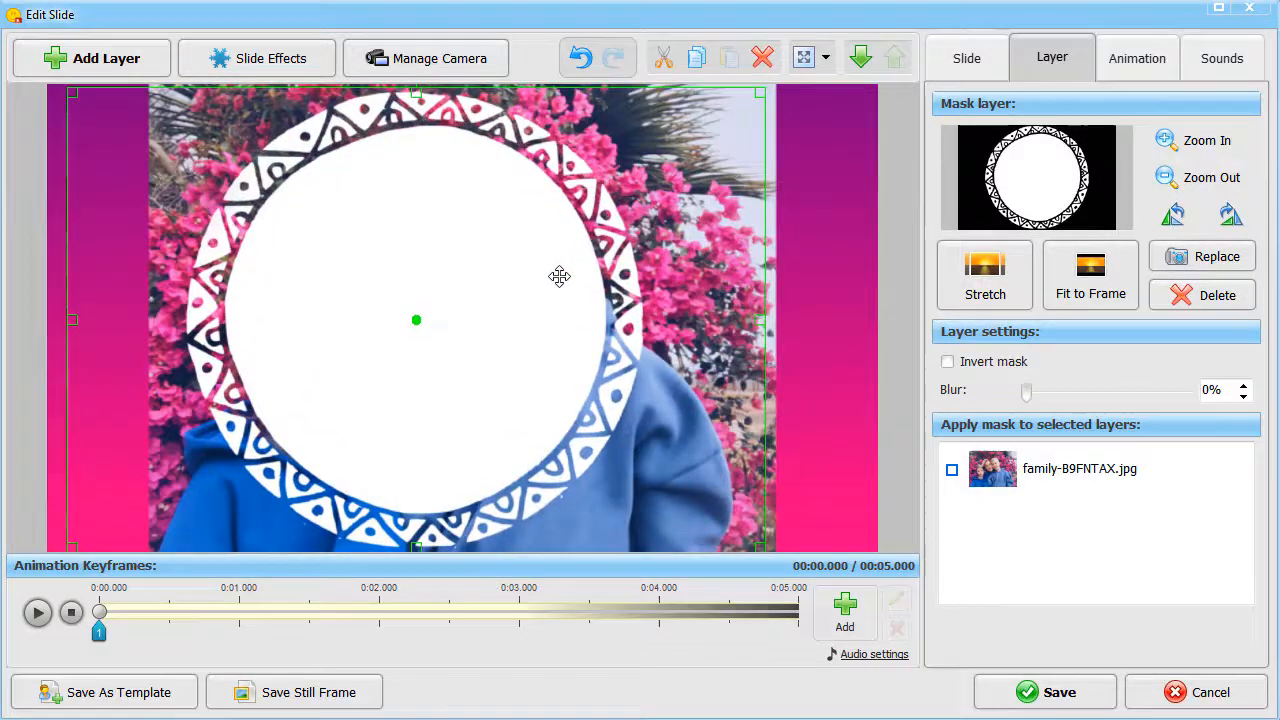
left_click(952, 468)
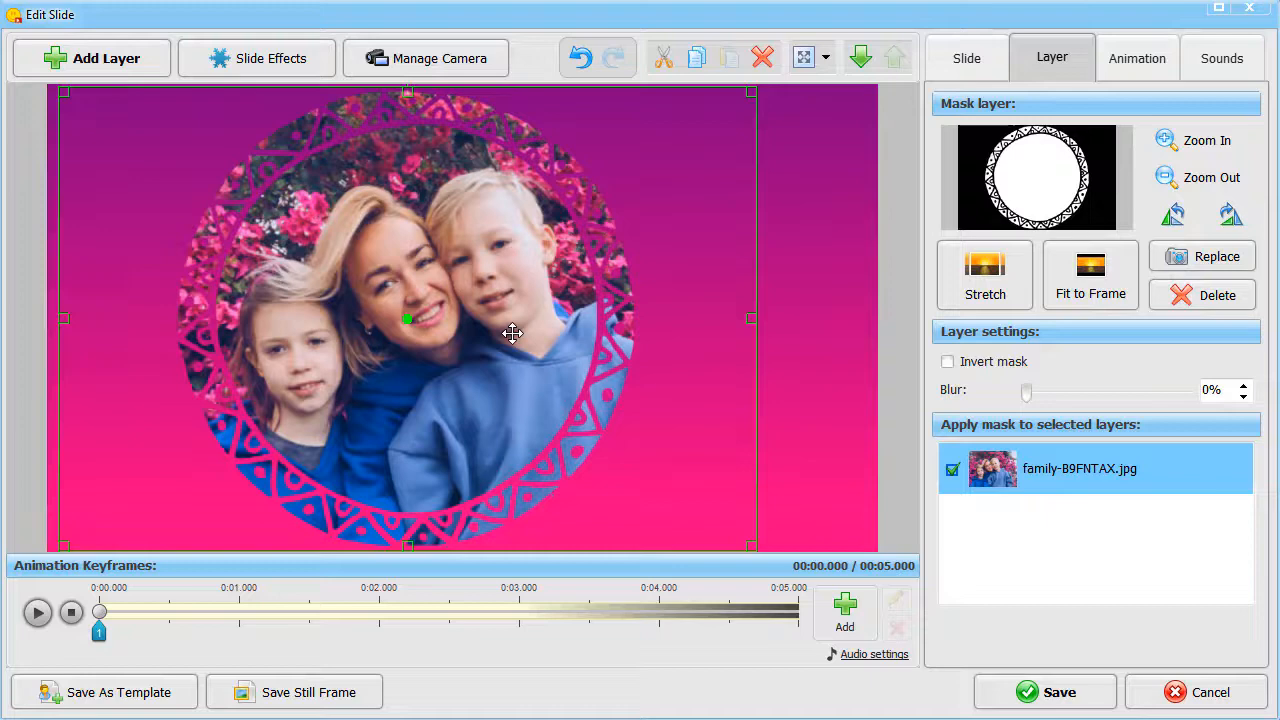
- Add a second animation keyframe near the slide's end rotating the framed photo 360°
left_click(1136, 56)
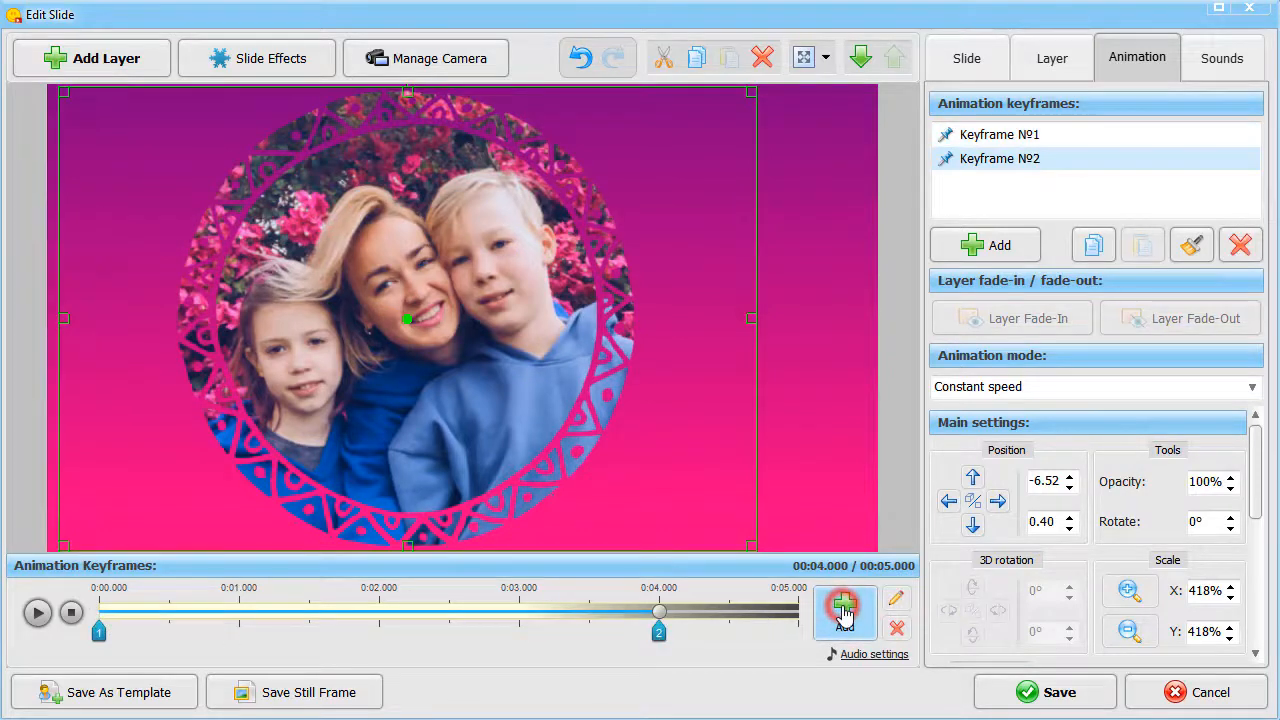
left_click_drag(660, 632, 728, 632)
type("360")
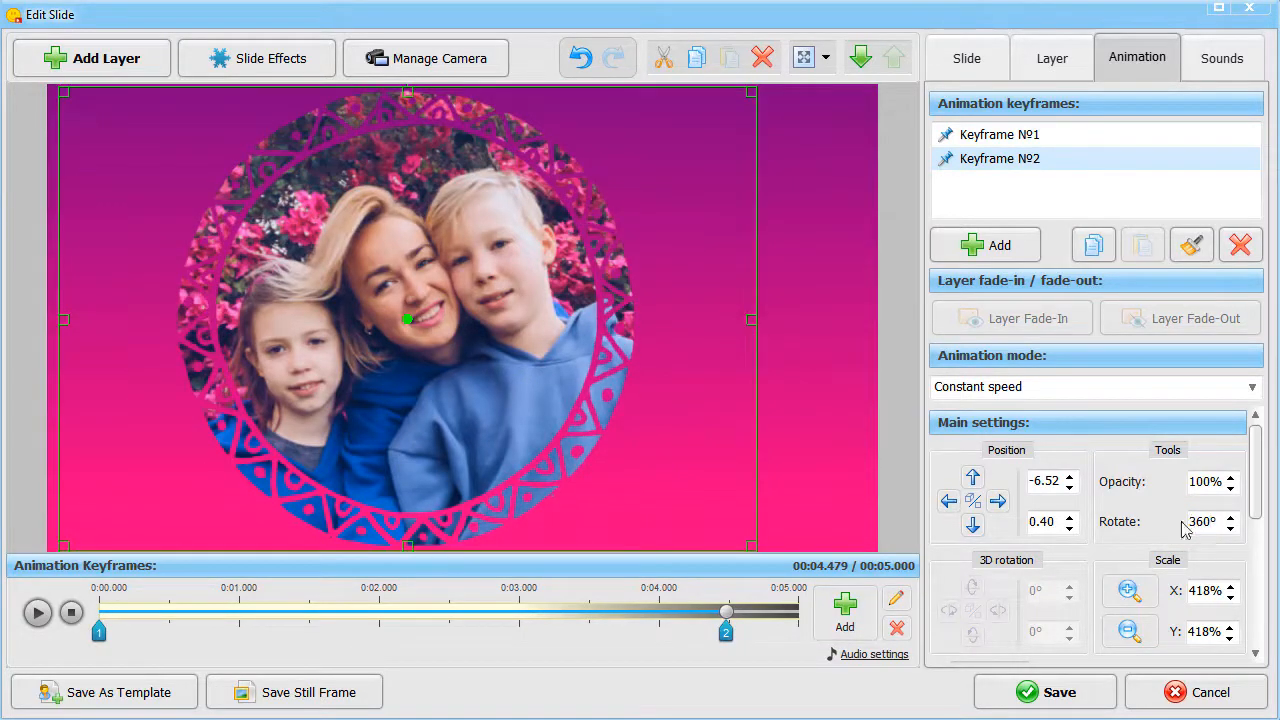
- Rewind and play the preview several times to check the spinning frame
left_click(36, 612)
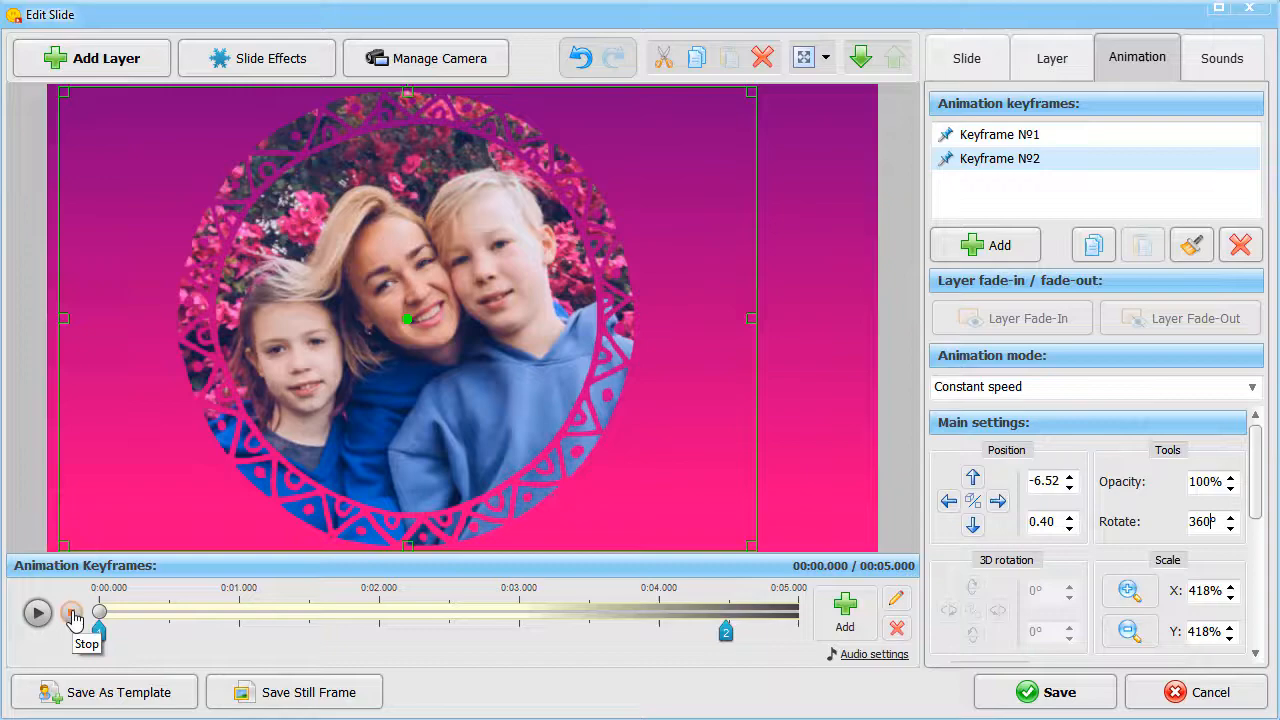
left_click(36, 612)
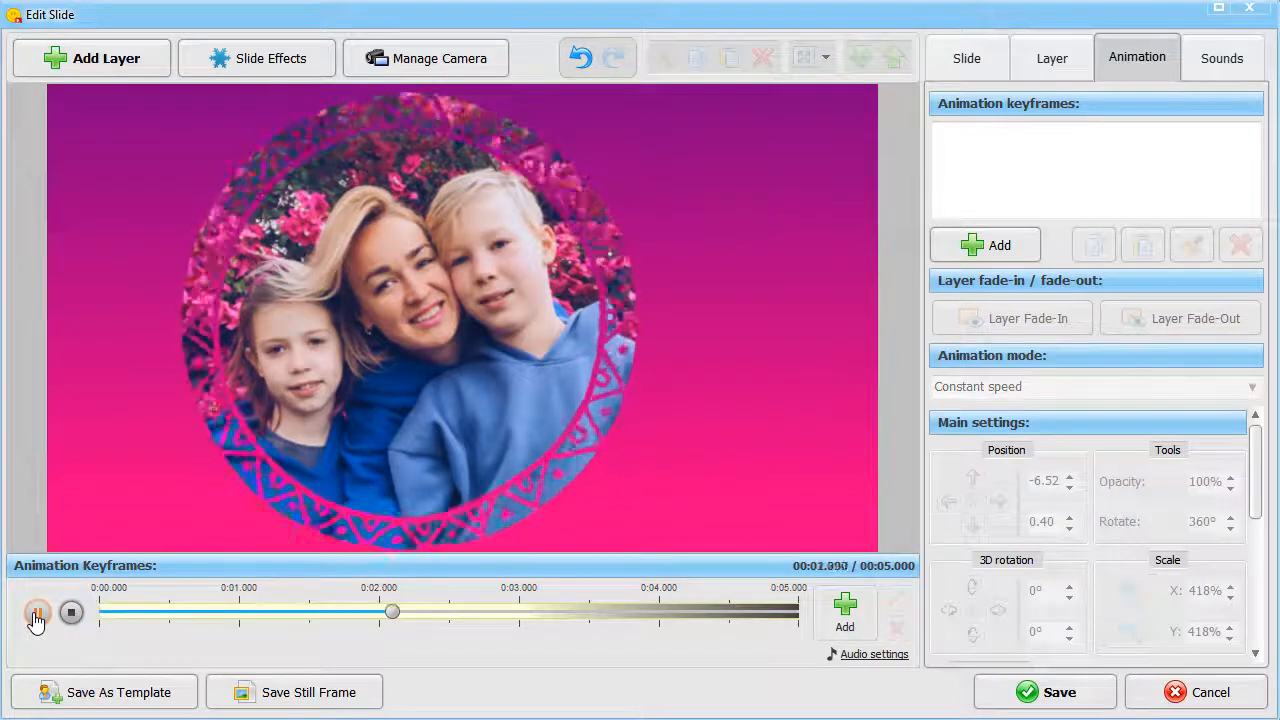
left_click(38, 612)
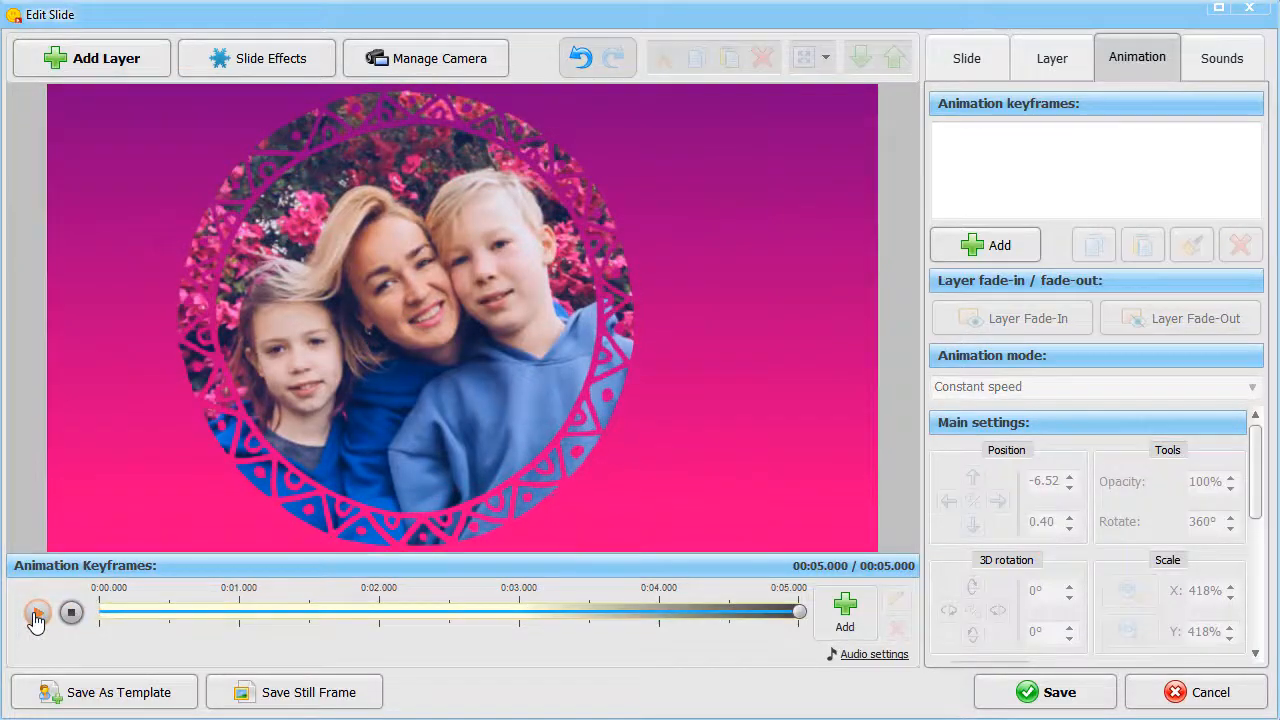
left_click(36, 612)
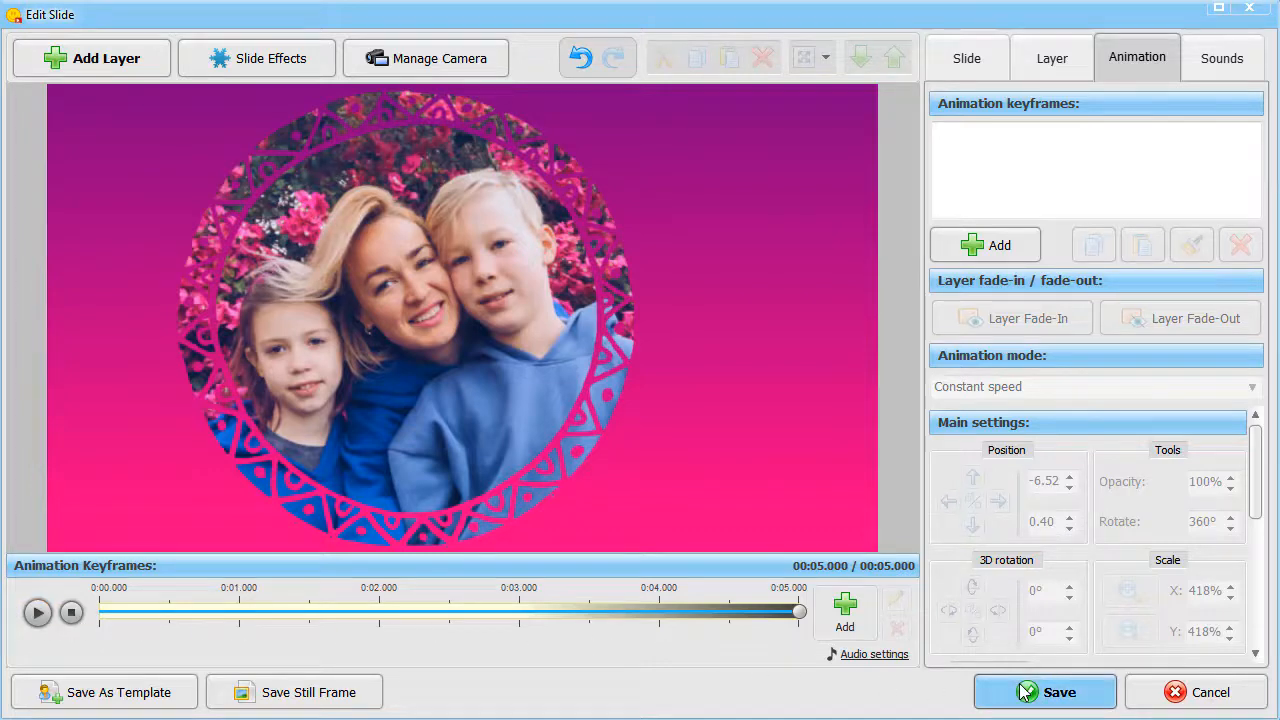
- Save the slide and preview the snow globe slide with the couple photo and falling snow
left_click(966, 56)
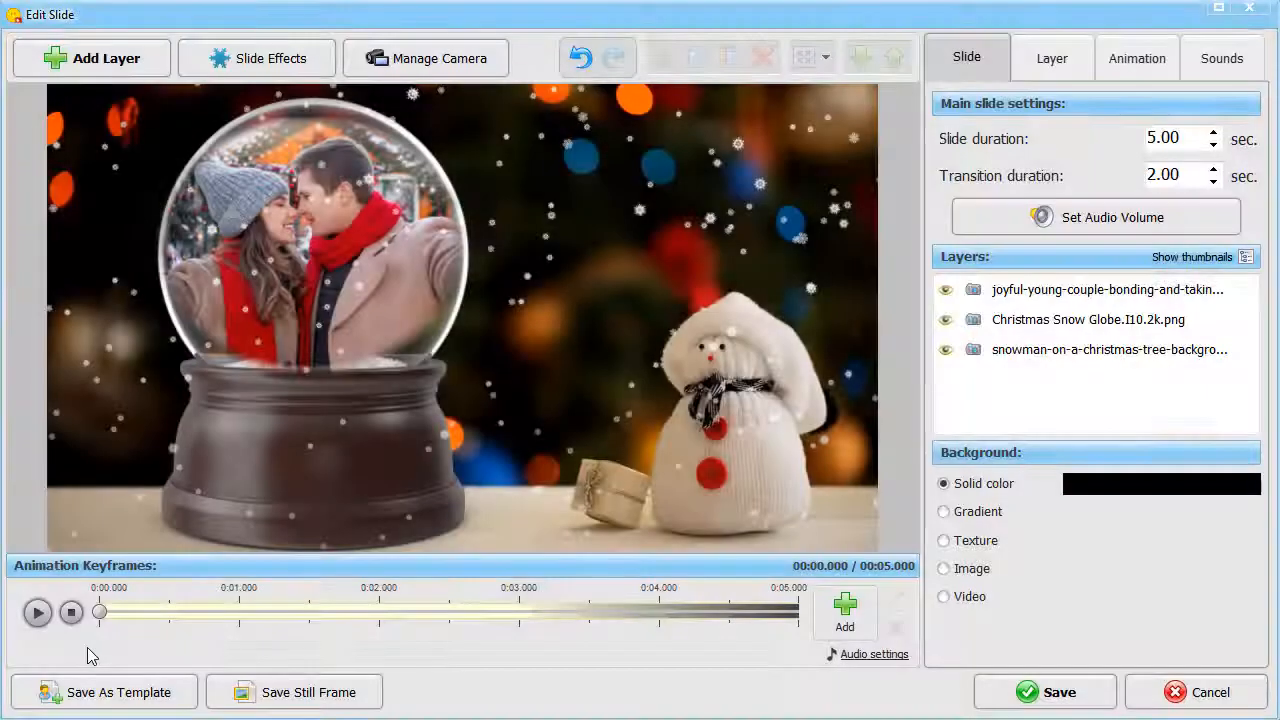
left_click(36, 612)
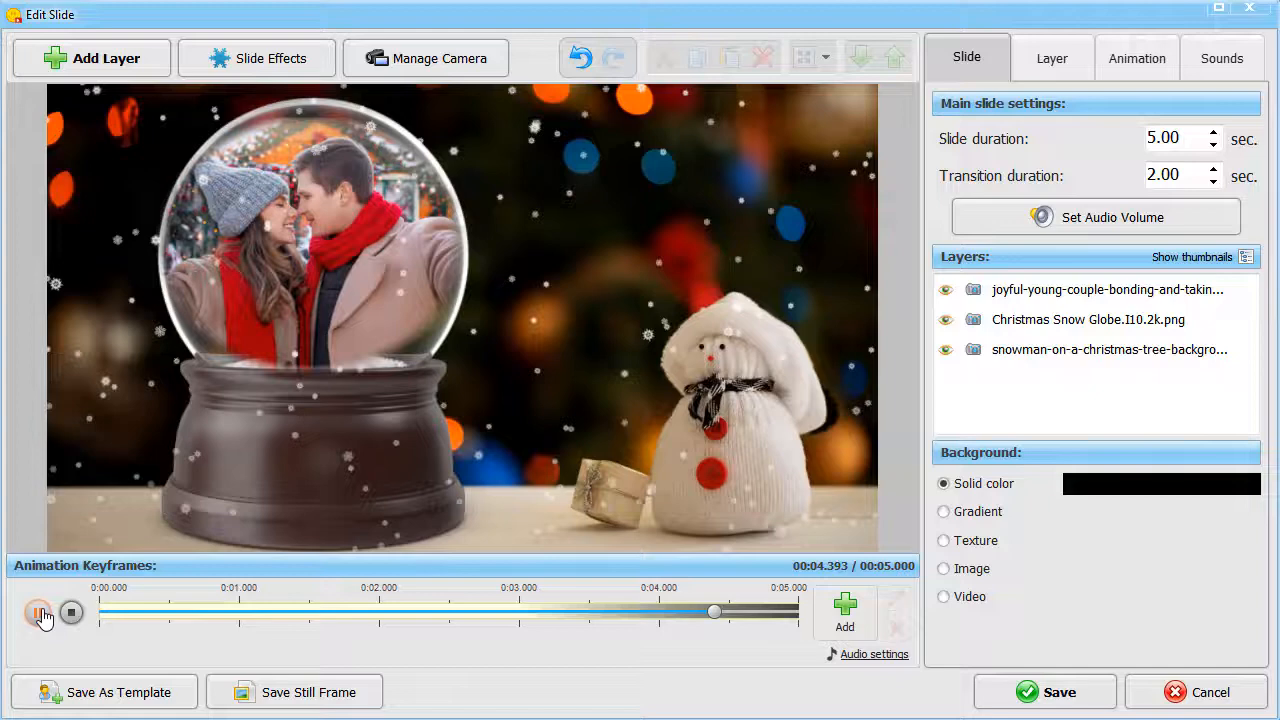
left_click(38, 612)
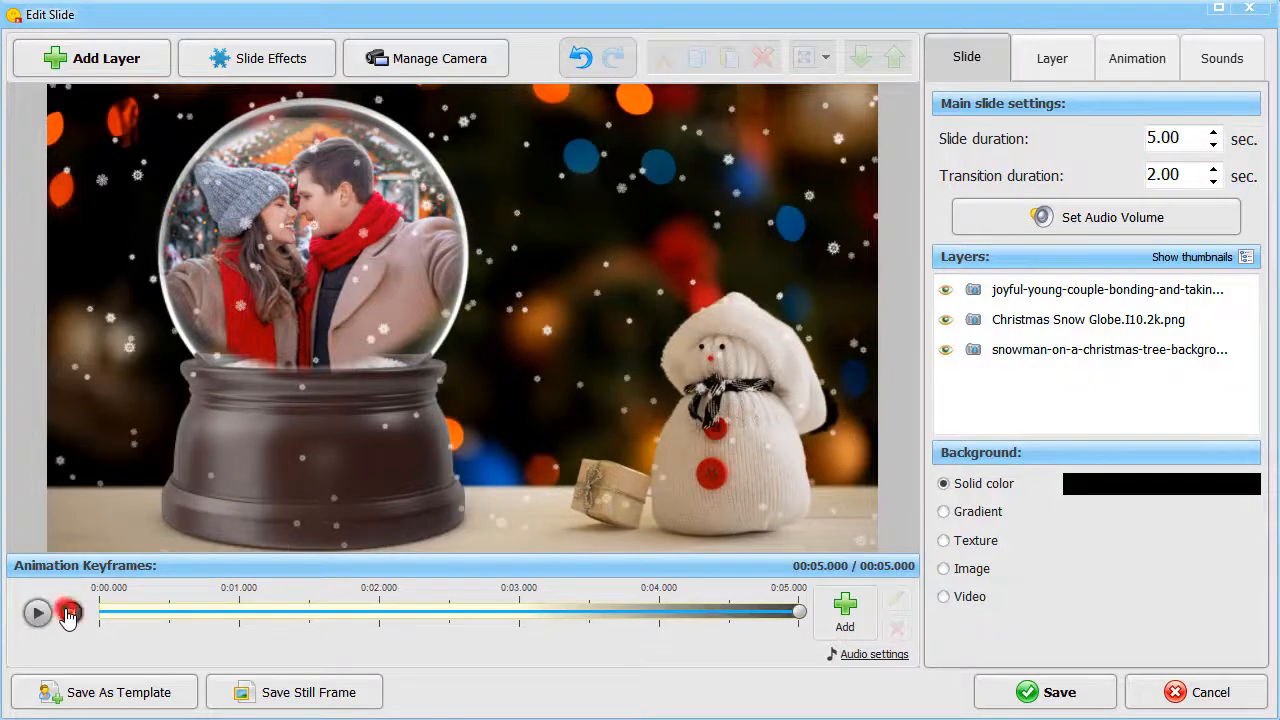
left_click(36, 612)
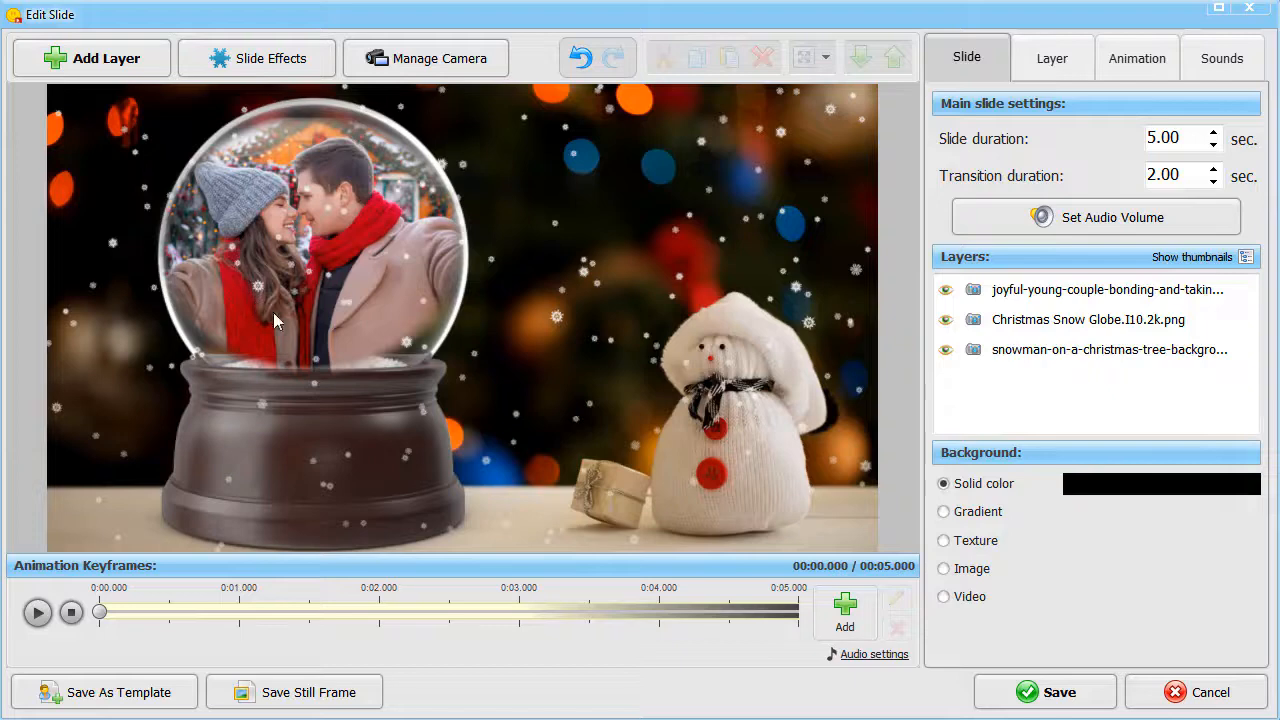
mouse_move(240, 122)
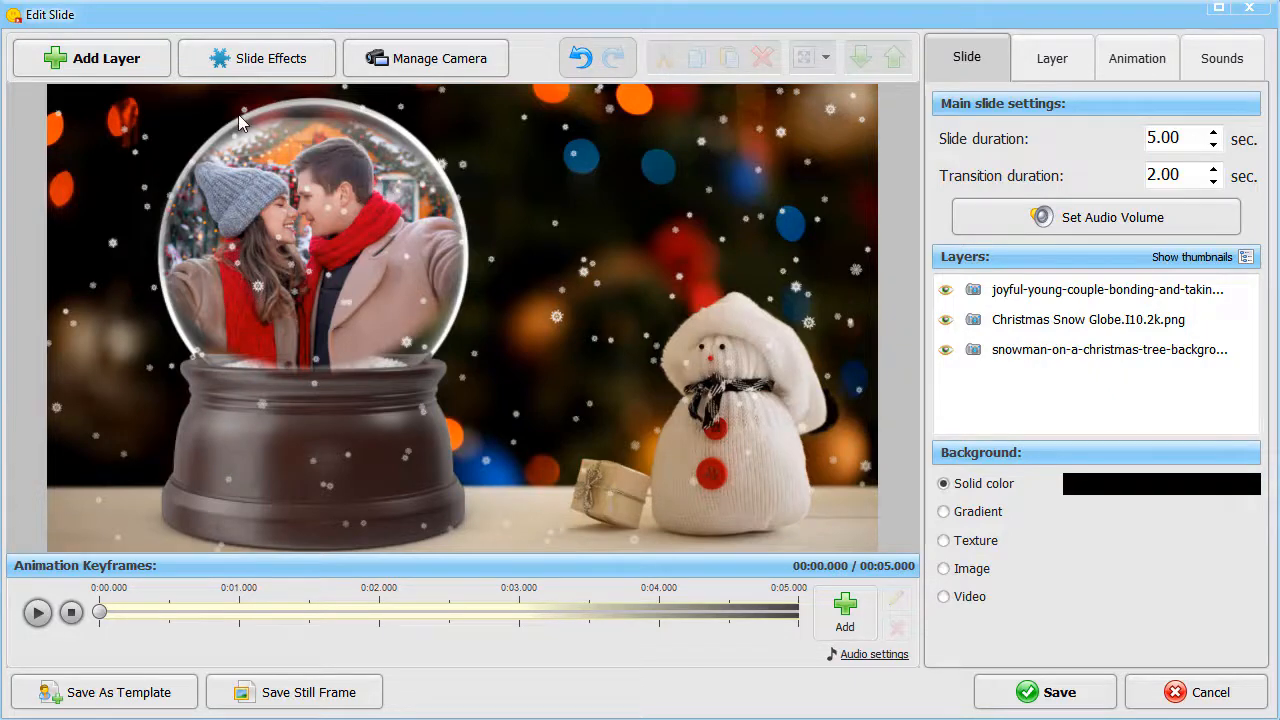
- Add a round mask layer over the globe, apply it to the snow effect, and preview the result
left_click(92, 56)
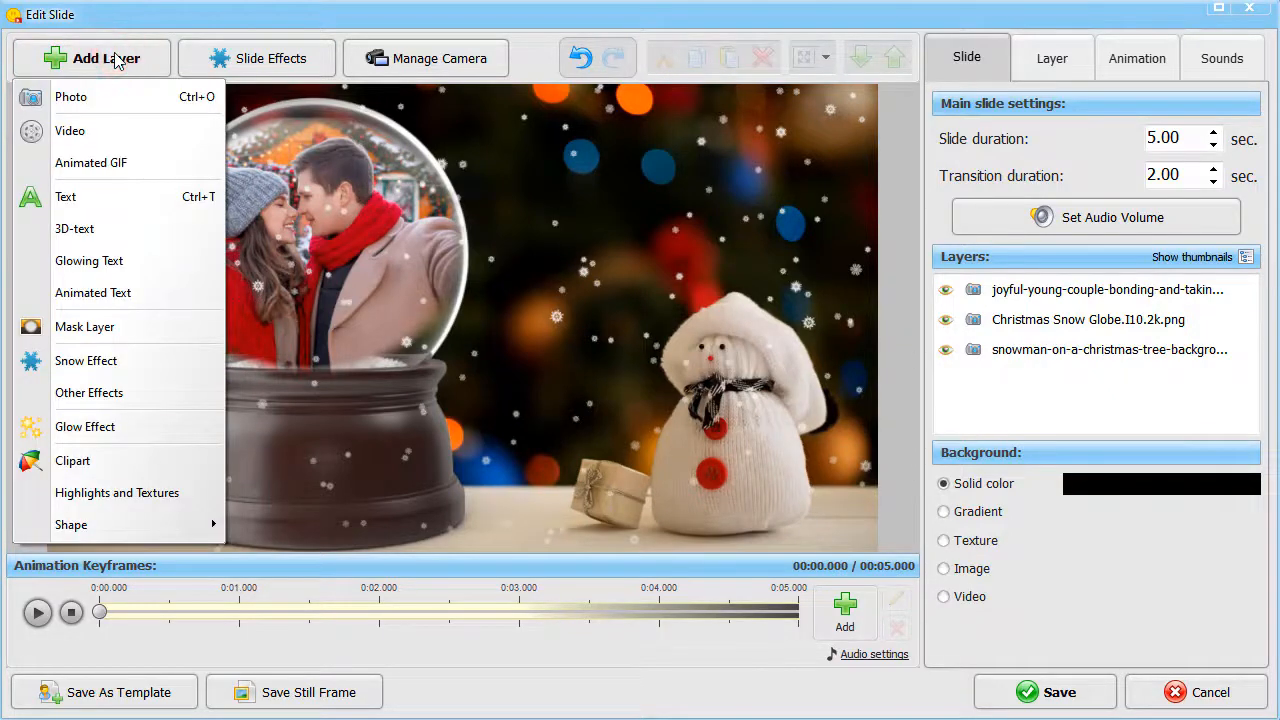
left_click(84, 328)
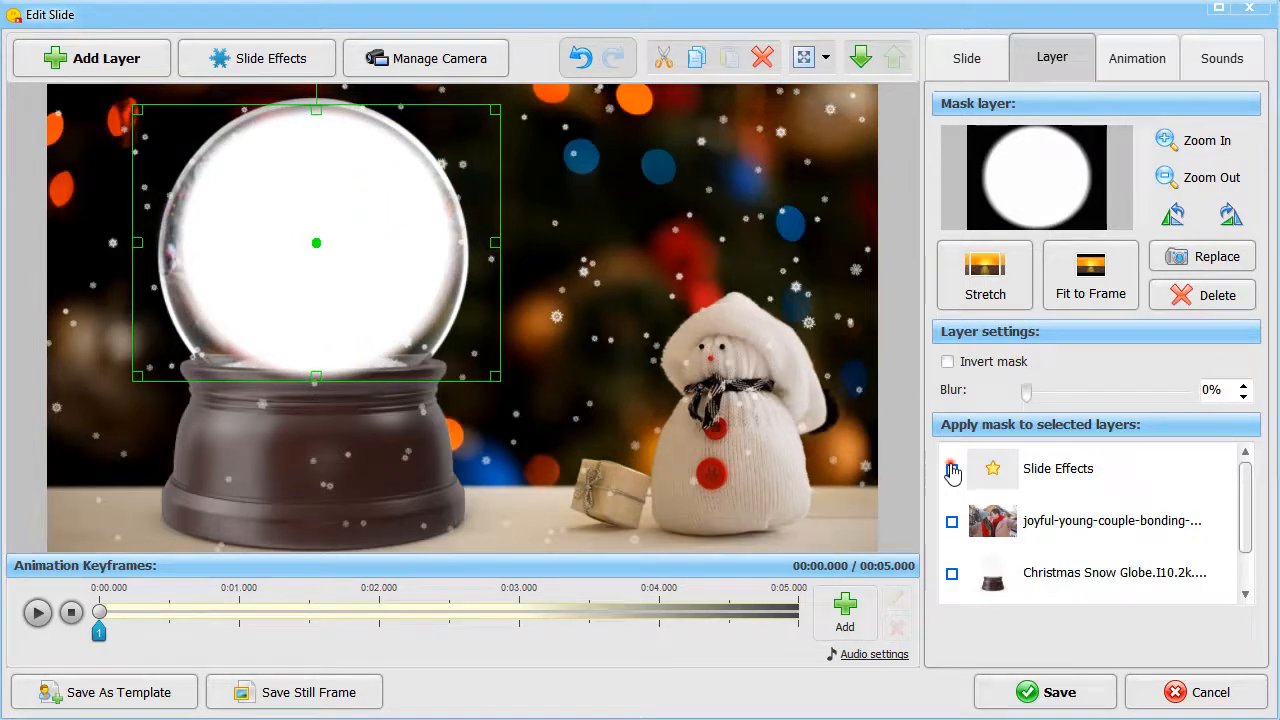
left_click(952, 468)
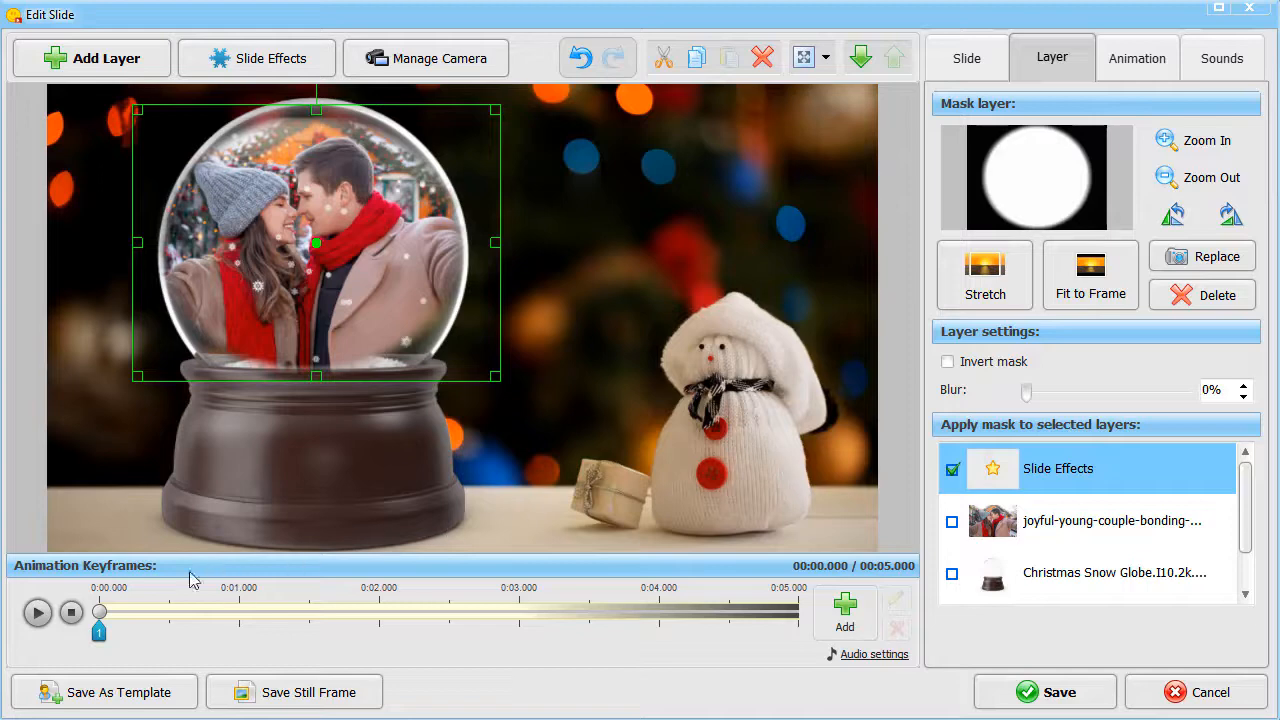
left_click(36, 612)
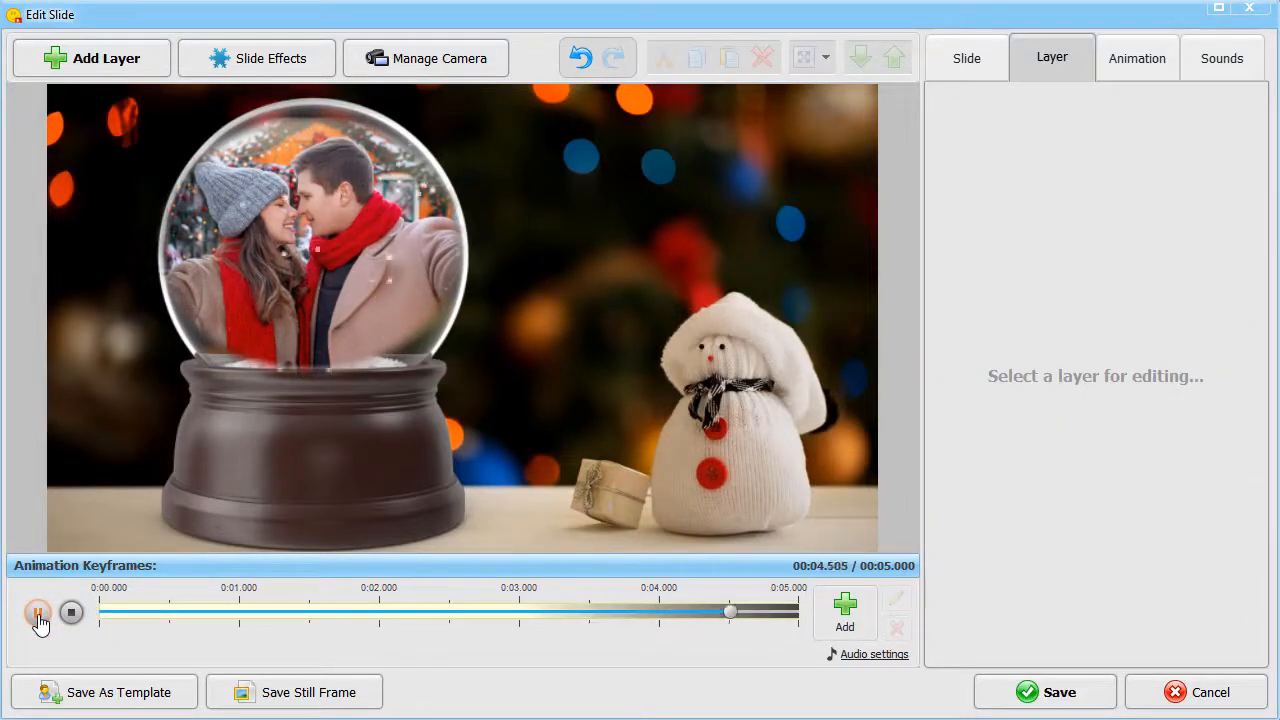
left_click(966, 56)
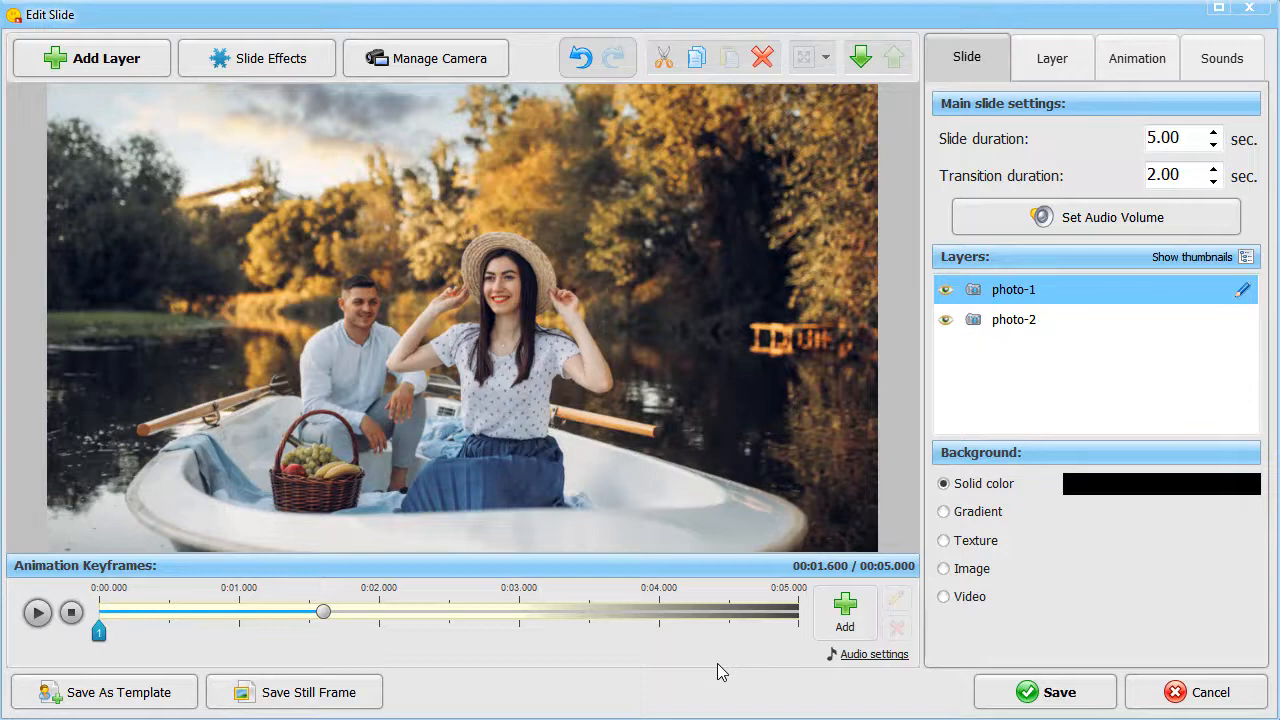
mouse_move(916, 360)
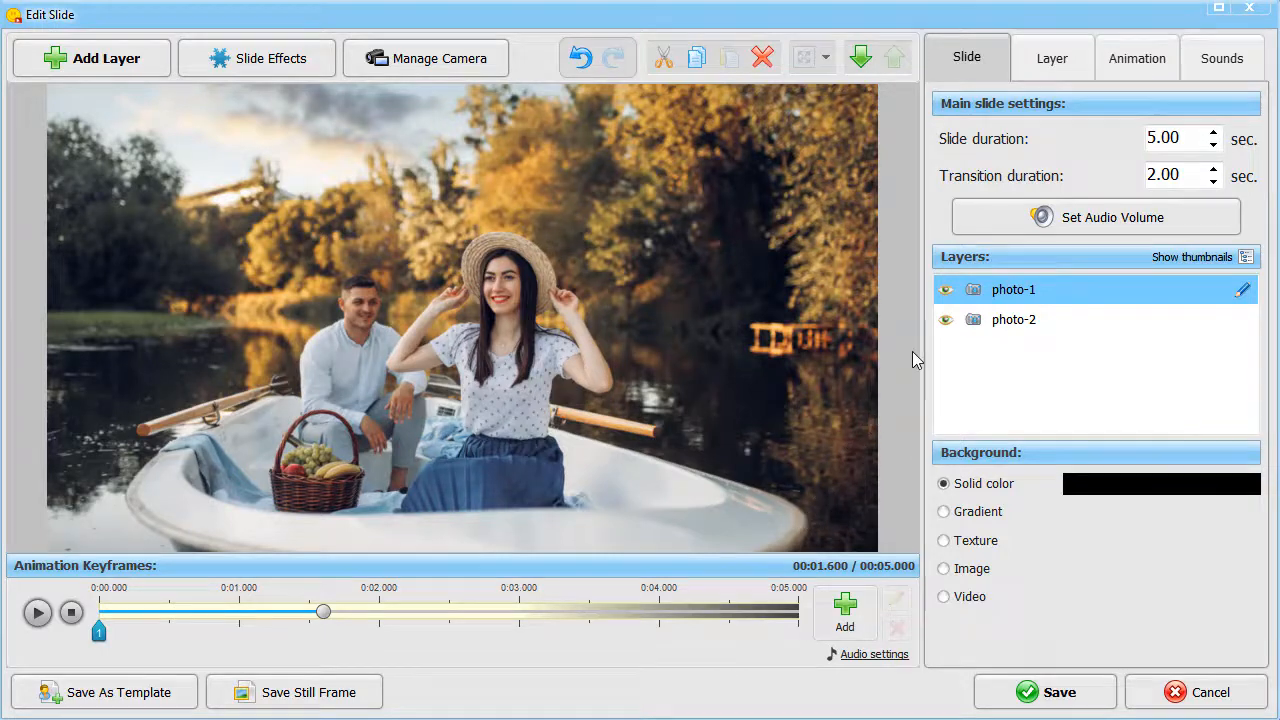
- With photo-1 selected, add the heart mask from the Gallery and apply it to photo-1
left_click(944, 290)
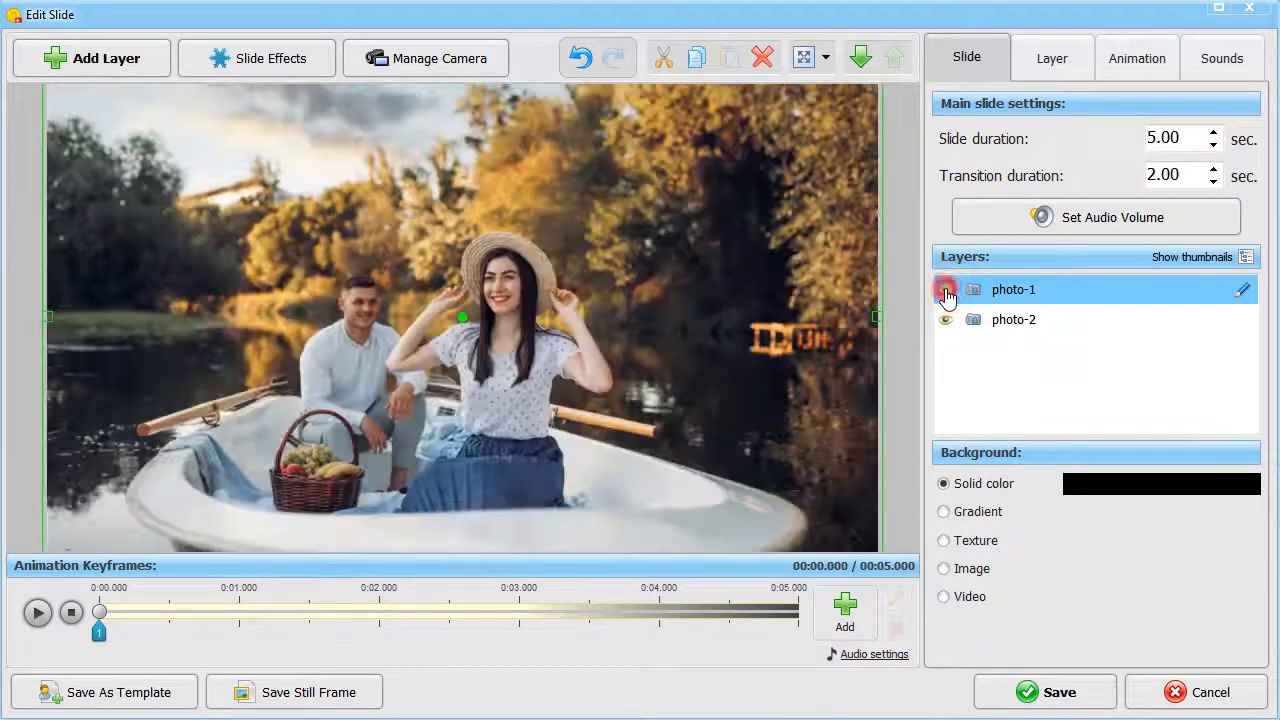
left_click(944, 288)
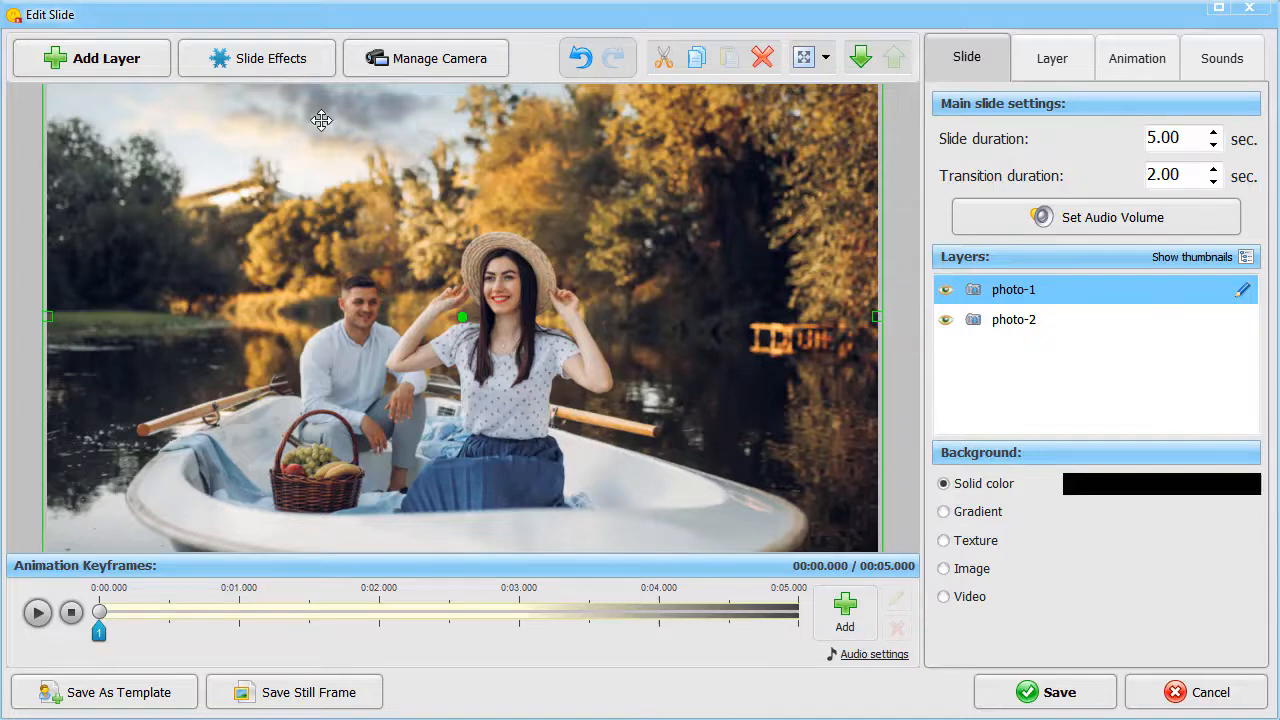
left_click(92, 56)
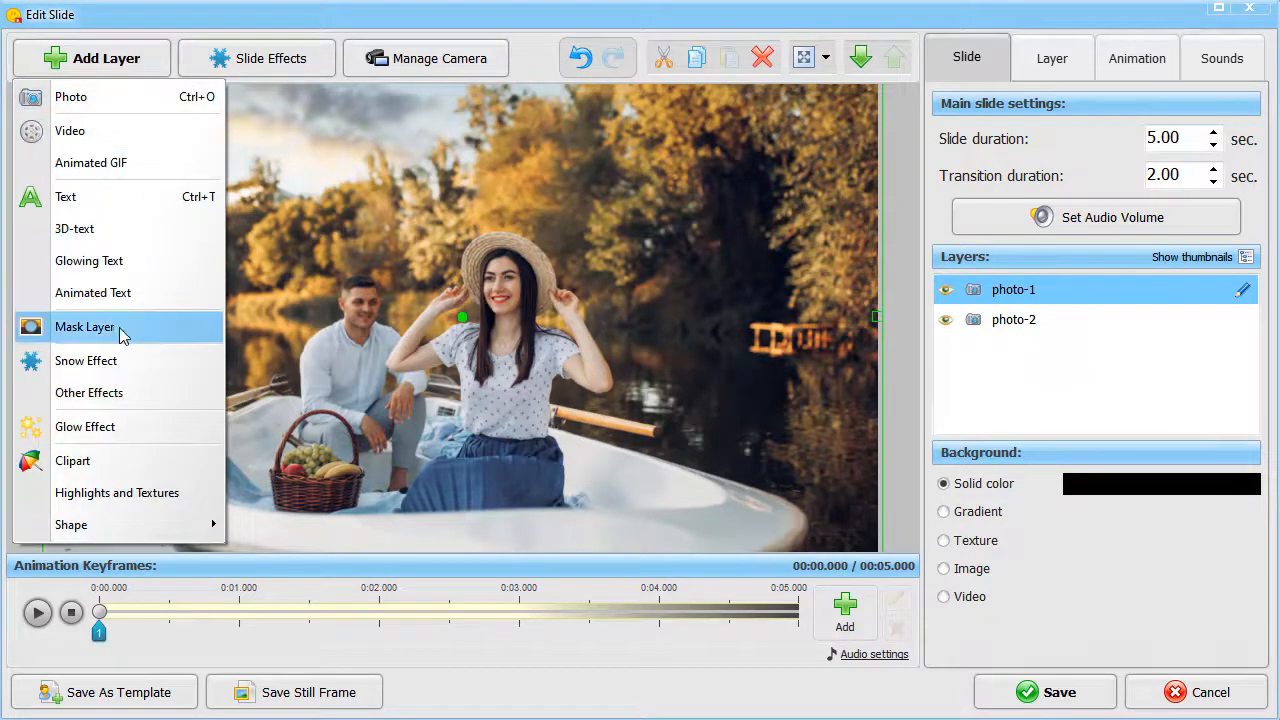
left_click(84, 328)
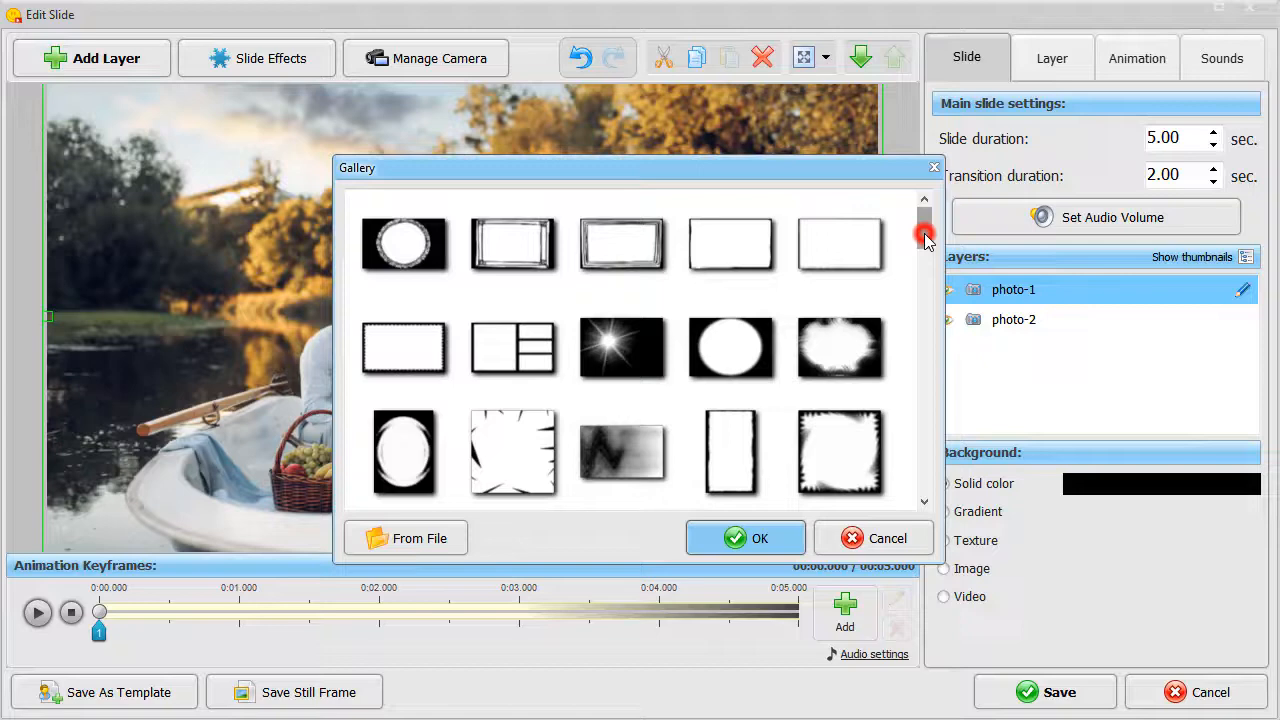
scroll("down", 3)
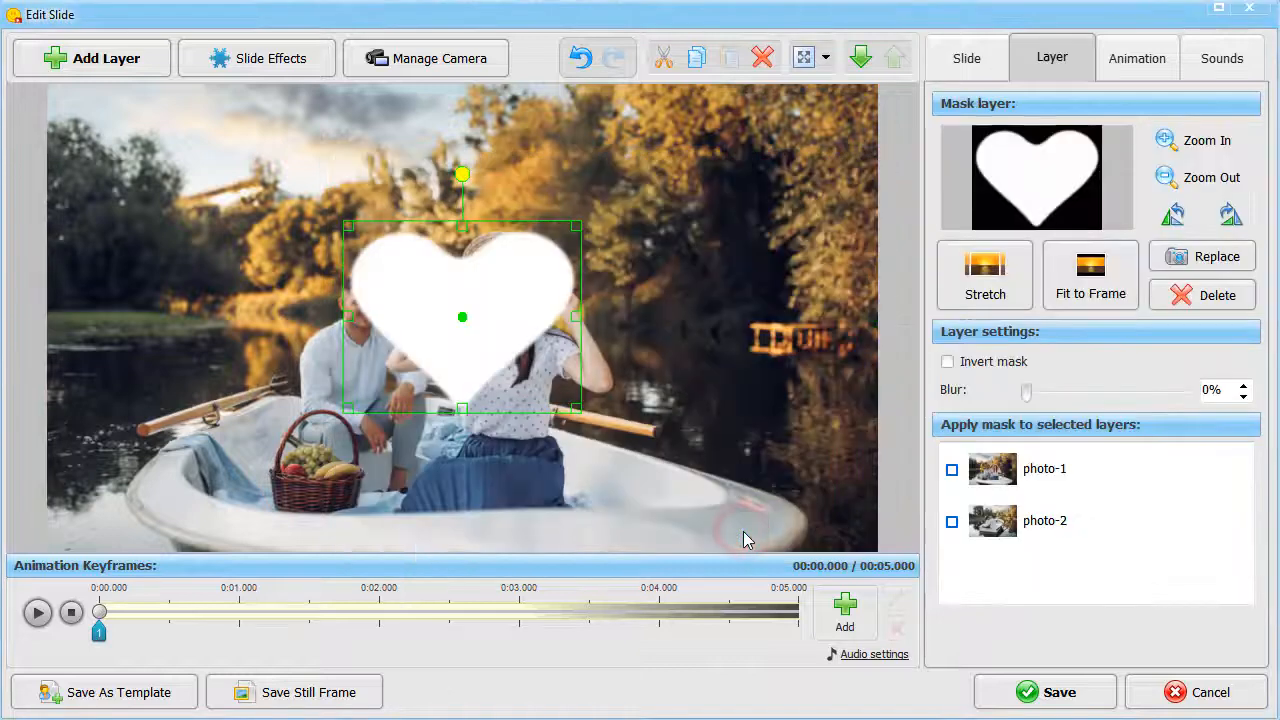
left_click(952, 468)
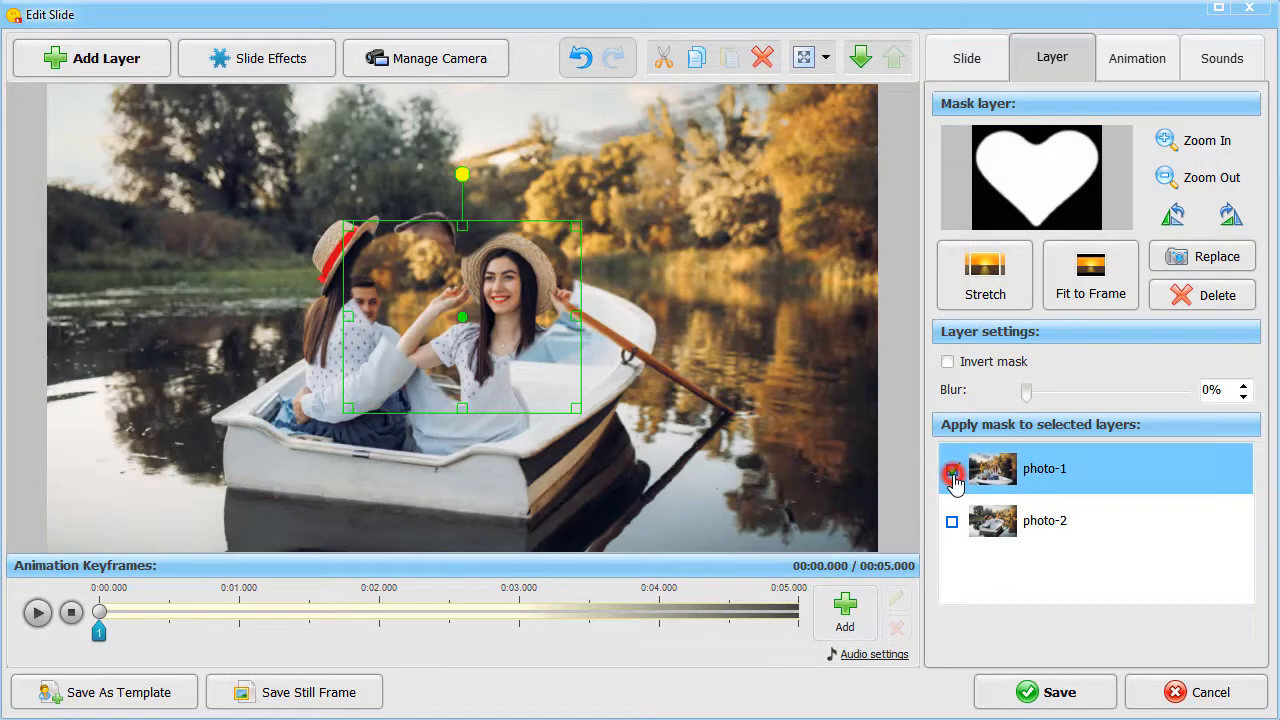
- Shrink the heart mask to a point and add keyframes at about 0.7 and 1.4 seconds
left_click(952, 472)
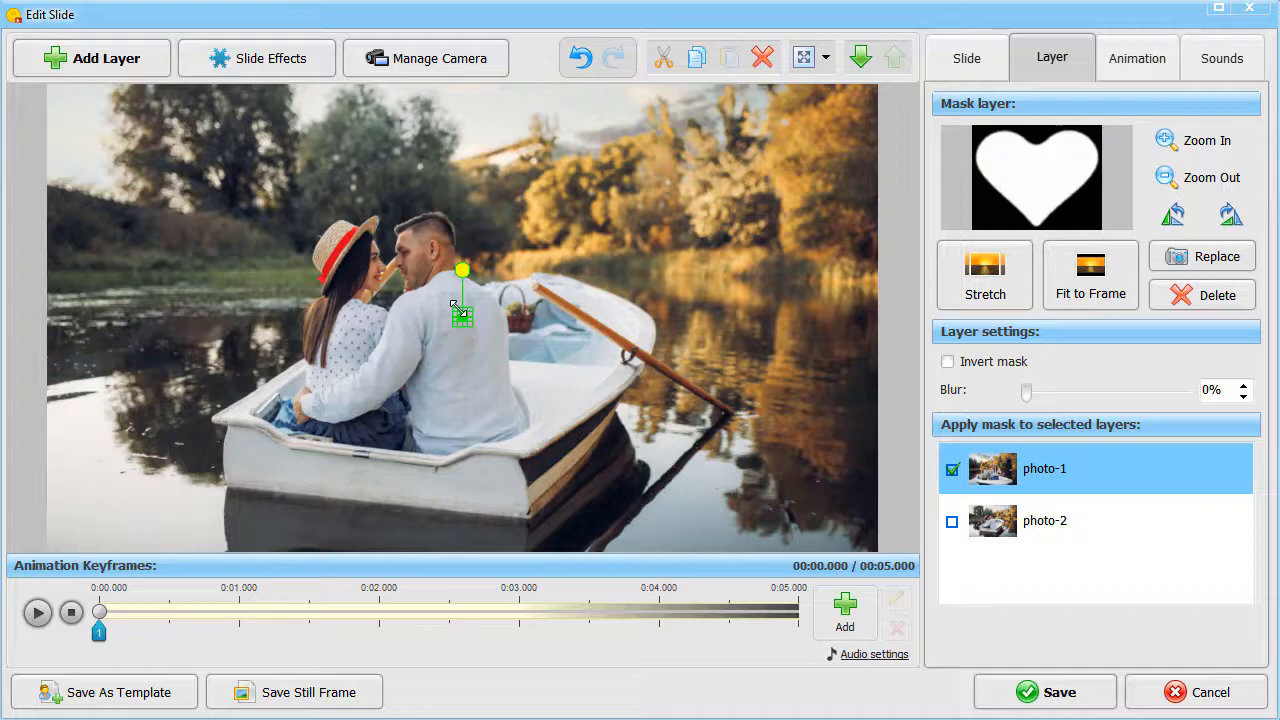
mouse_move(204, 618)
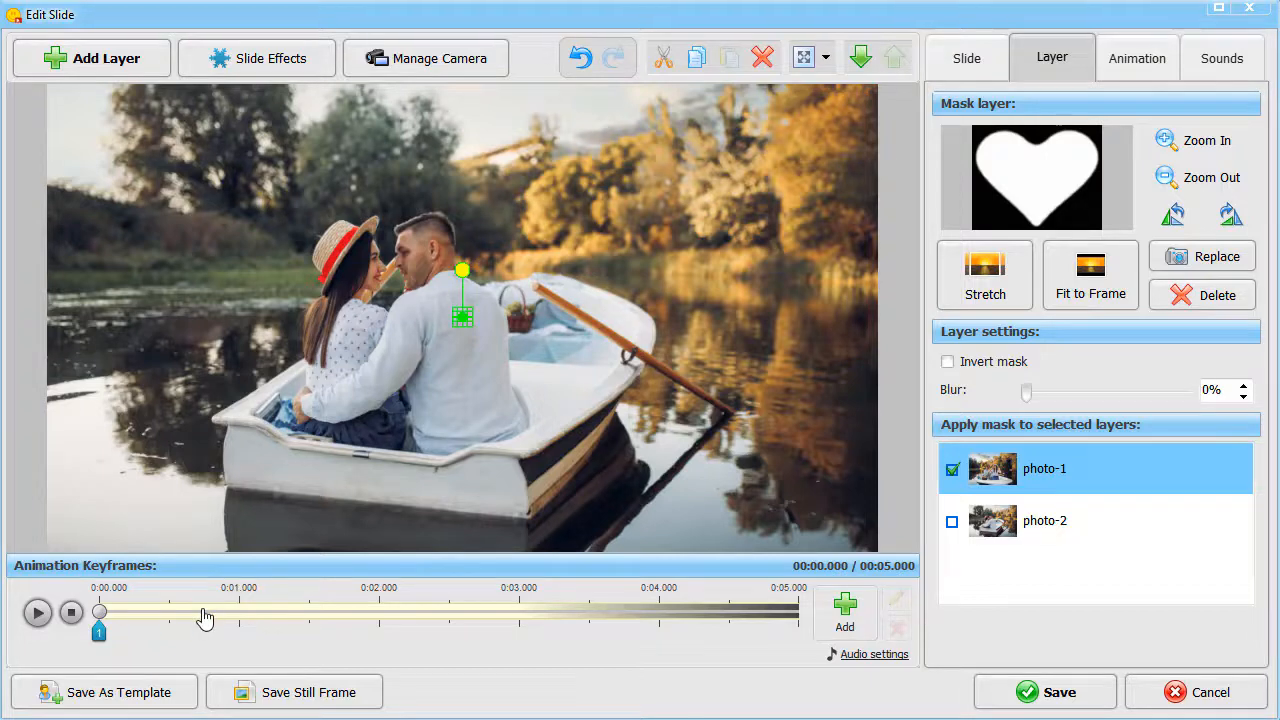
left_click(844, 610)
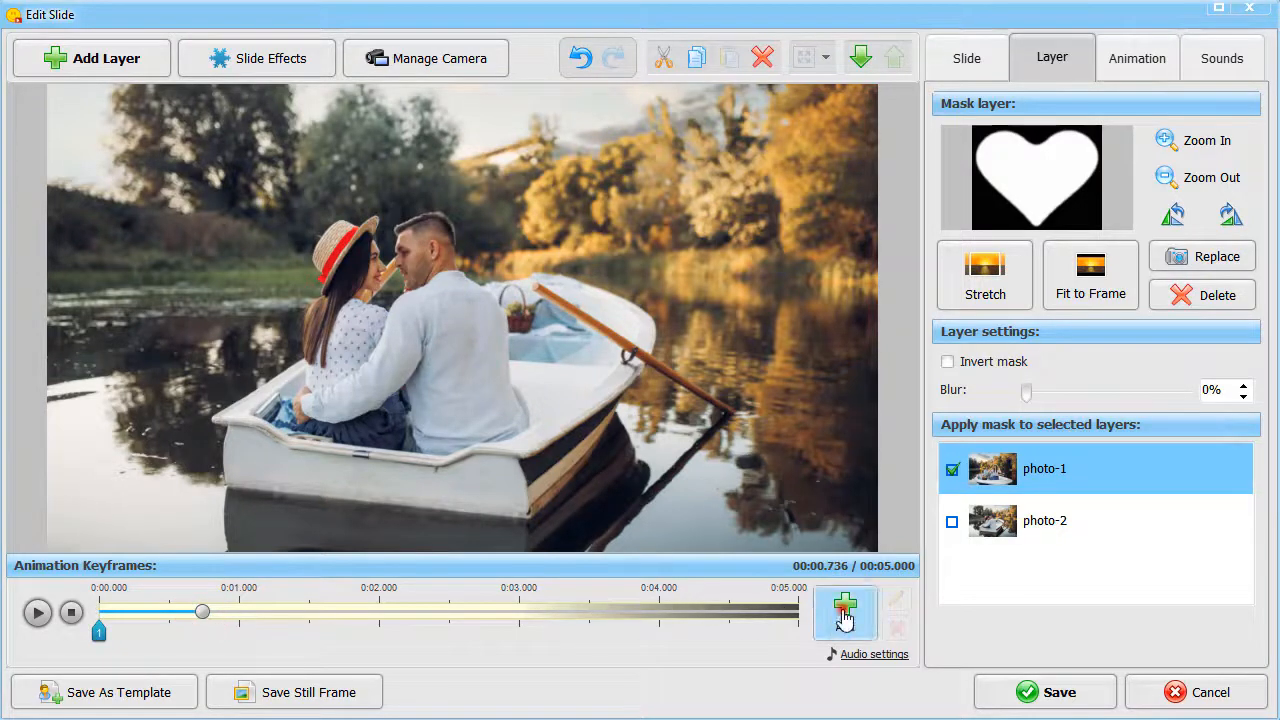
left_click(844, 608)
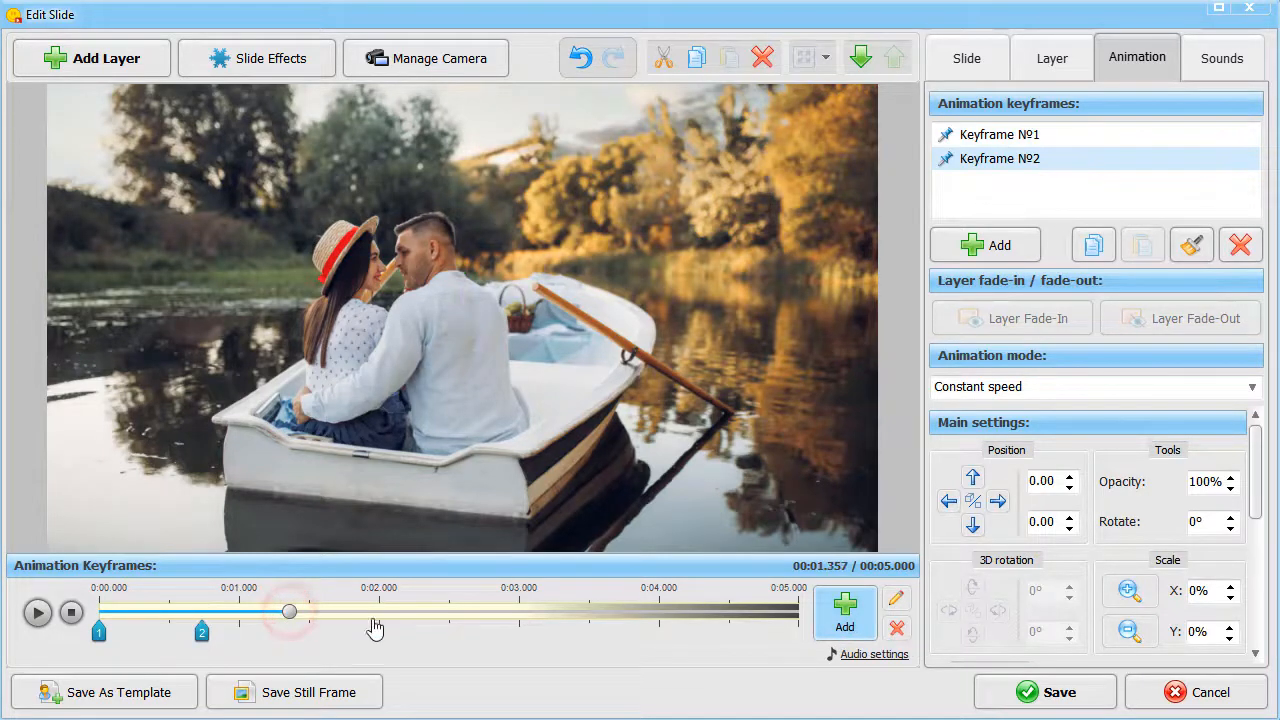
left_click(844, 608)
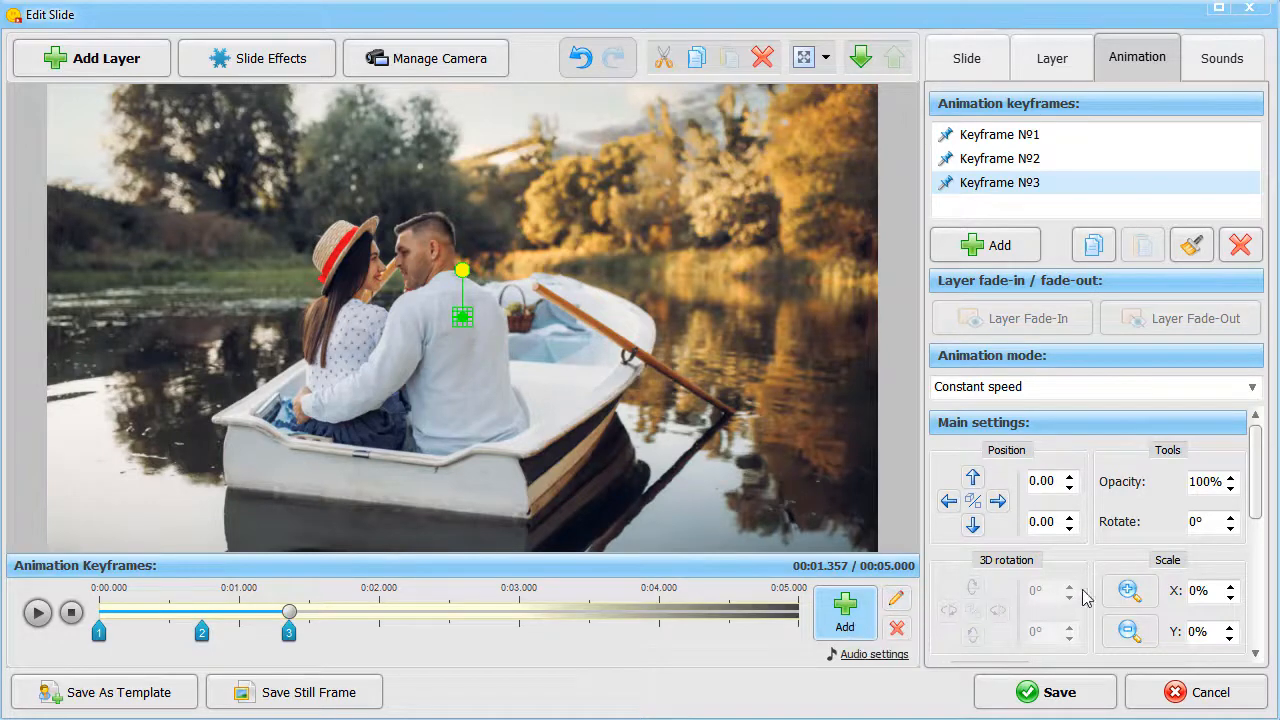
- Add keyframes up to about 3.3 s, zooming the heart to roughly 1051% so photo-1 fills the slide
left_click(1128, 590)
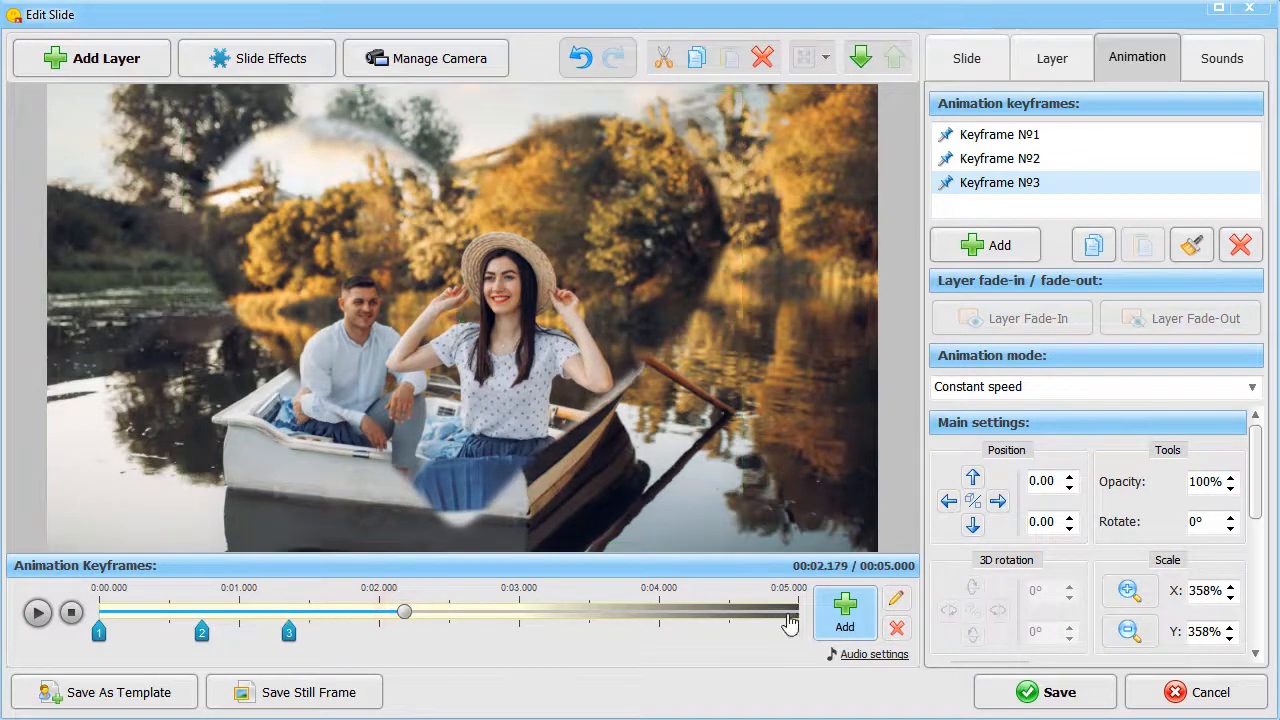
left_click(844, 620)
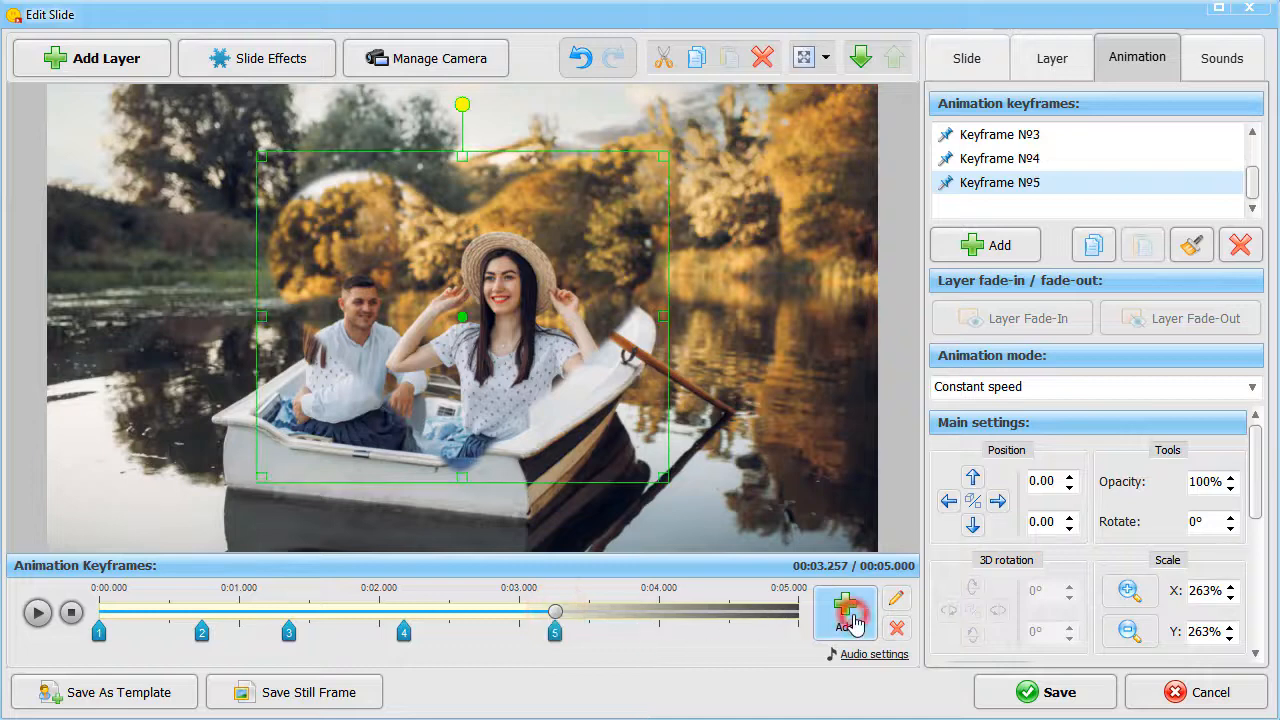
left_click(1128, 590)
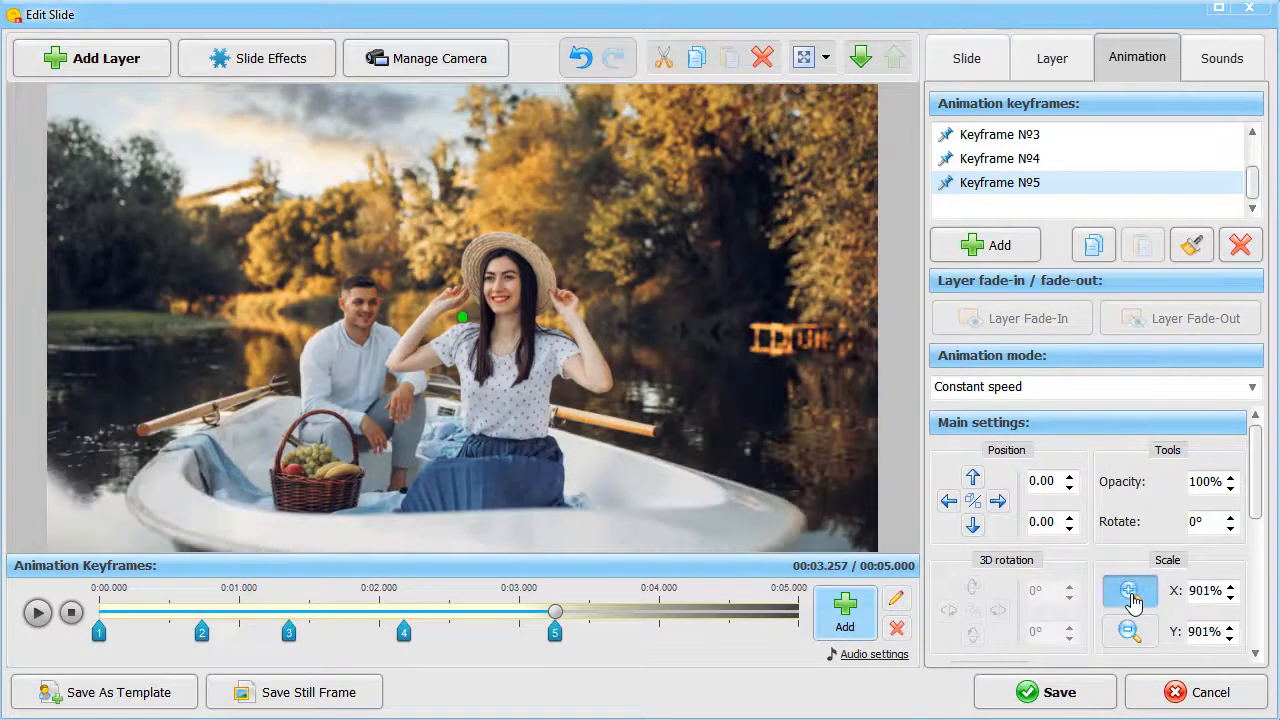
left_click(1130, 590)
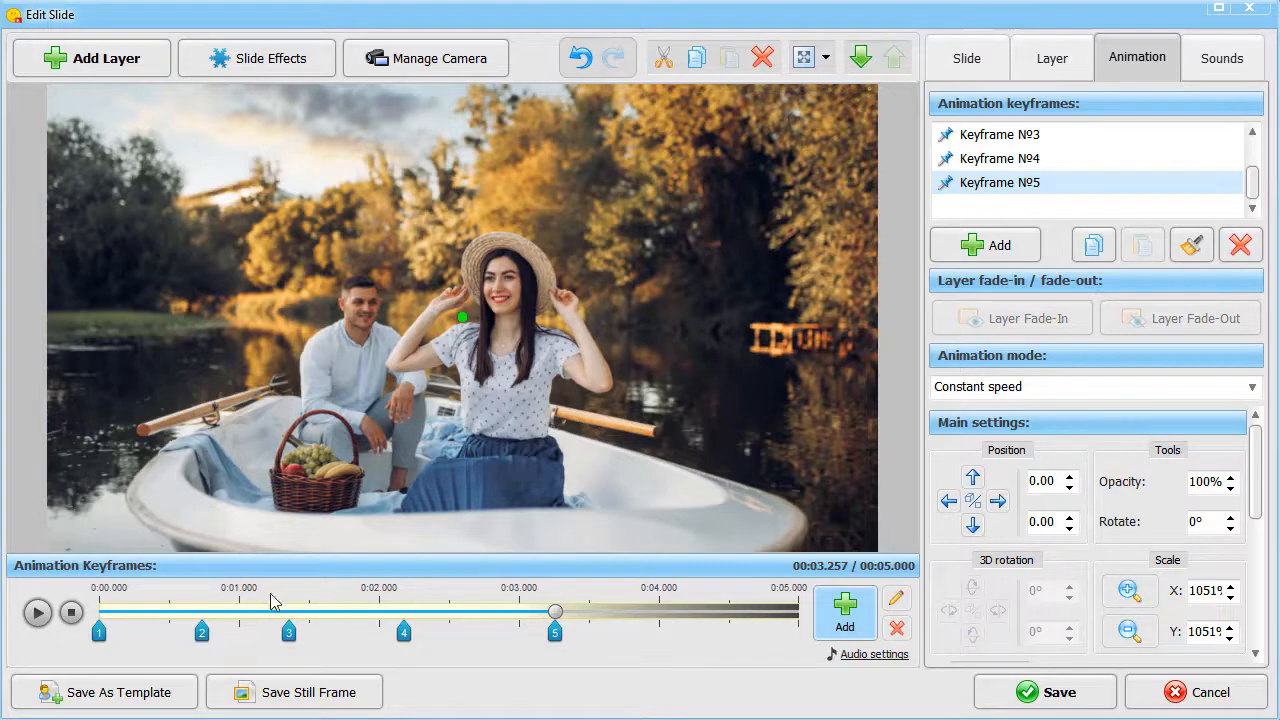
- Rewind and play the slide to preview the growing heart reveal
left_click(36, 612)
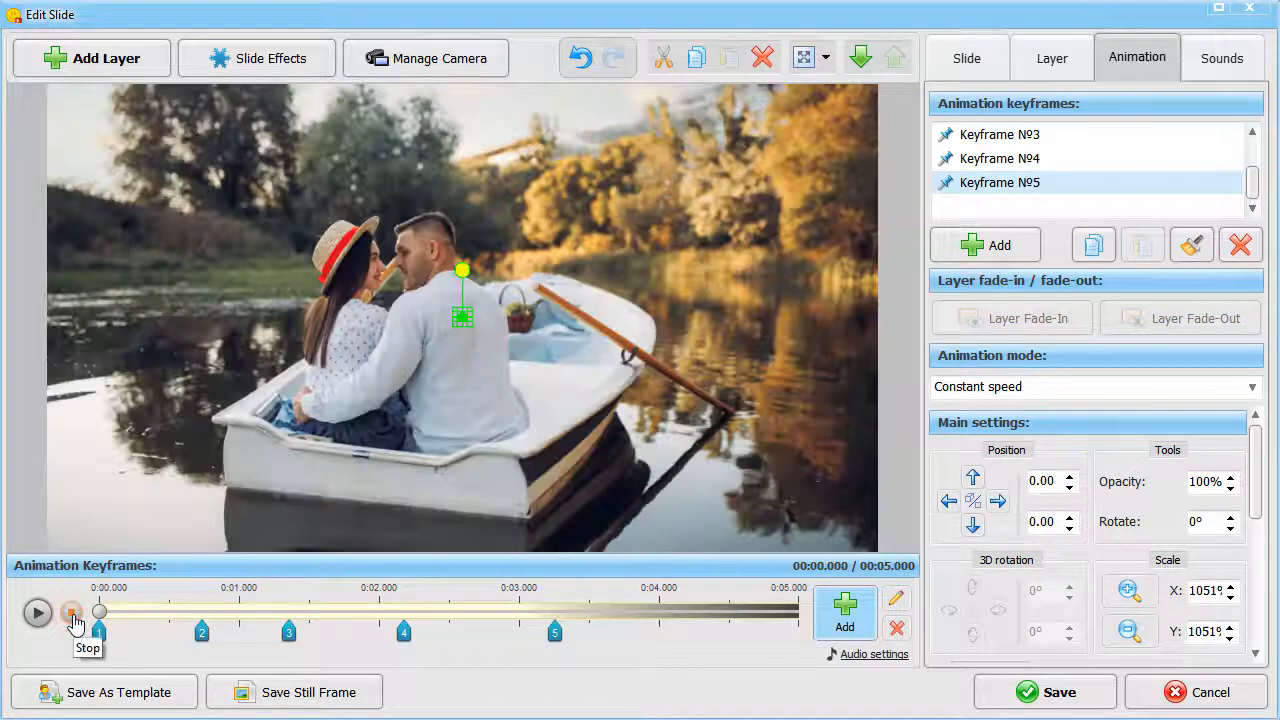
left_click(36, 612)
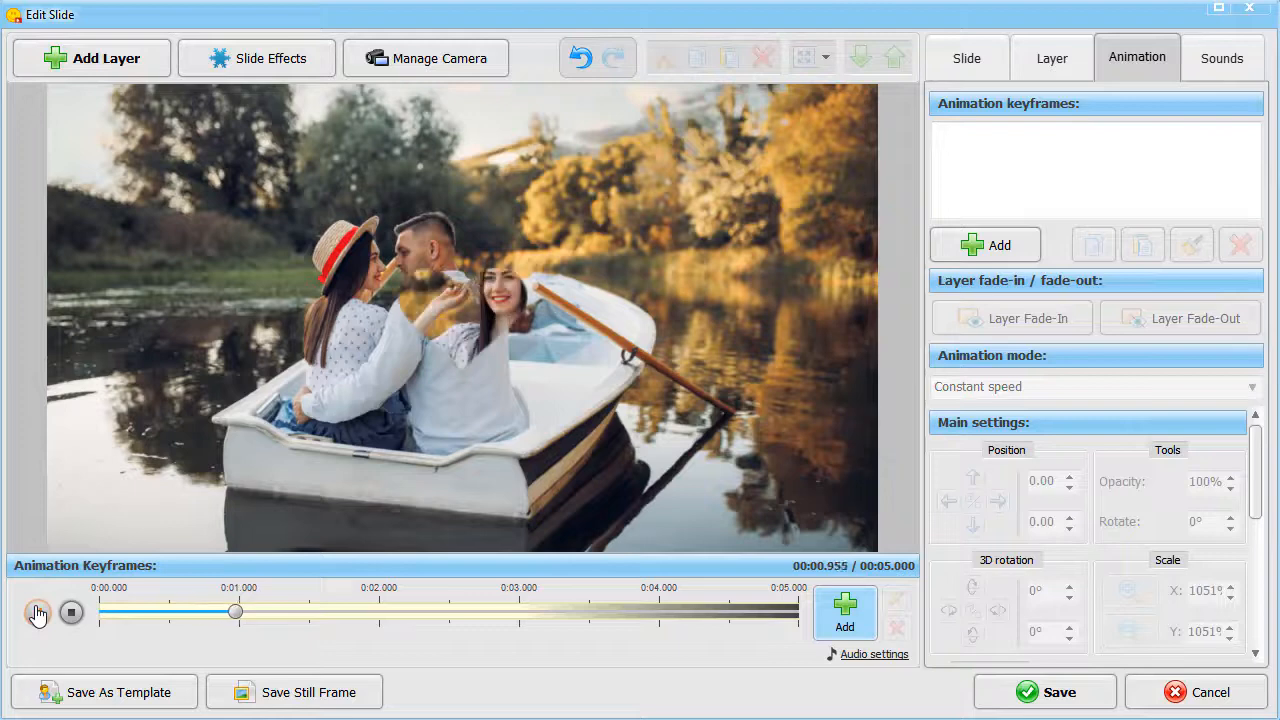